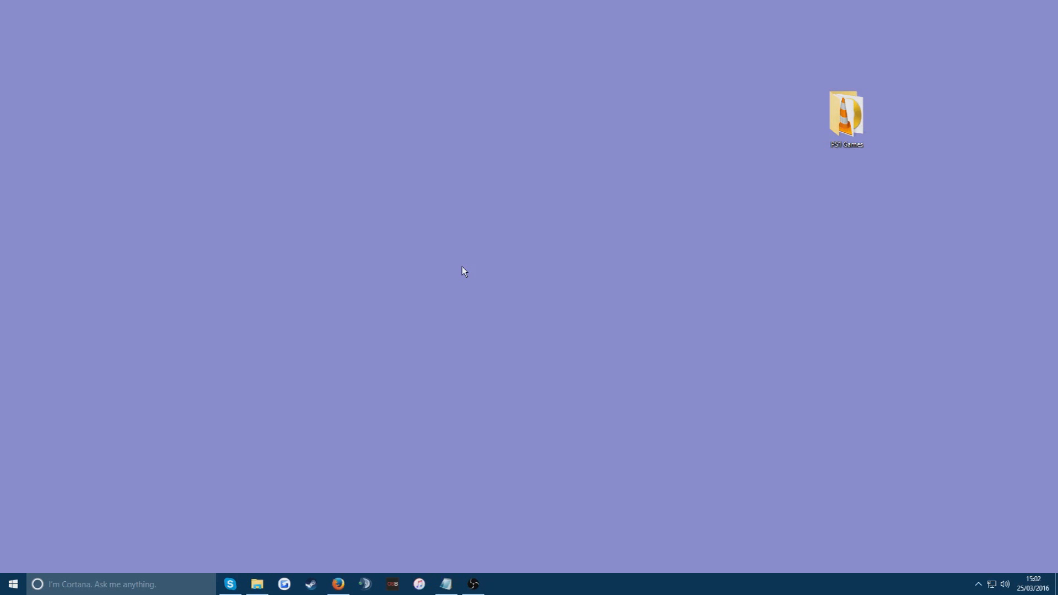
mouse_move(482, 302)
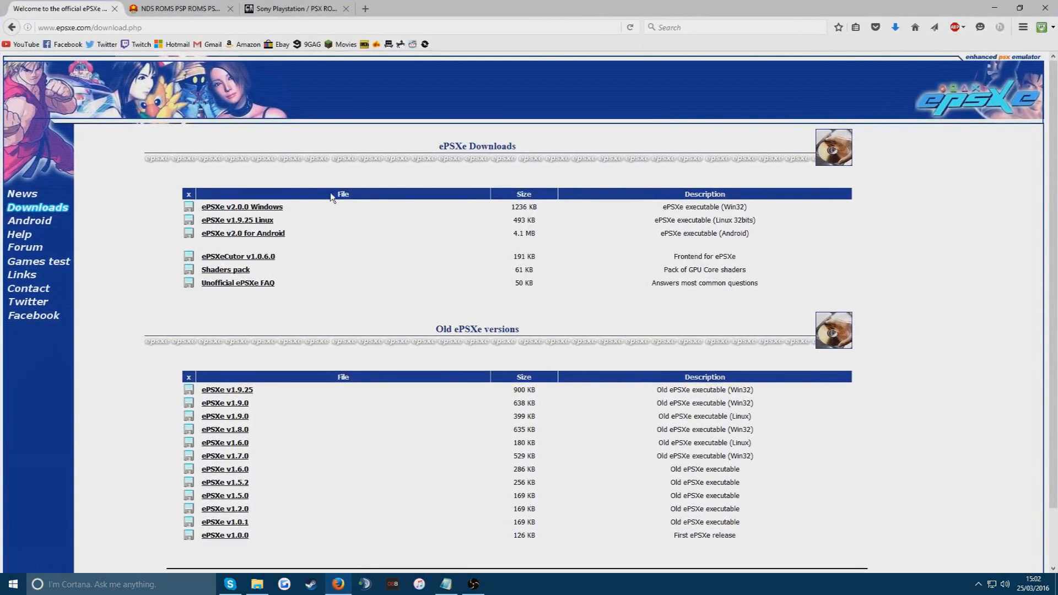
mouse_move(444, 359)
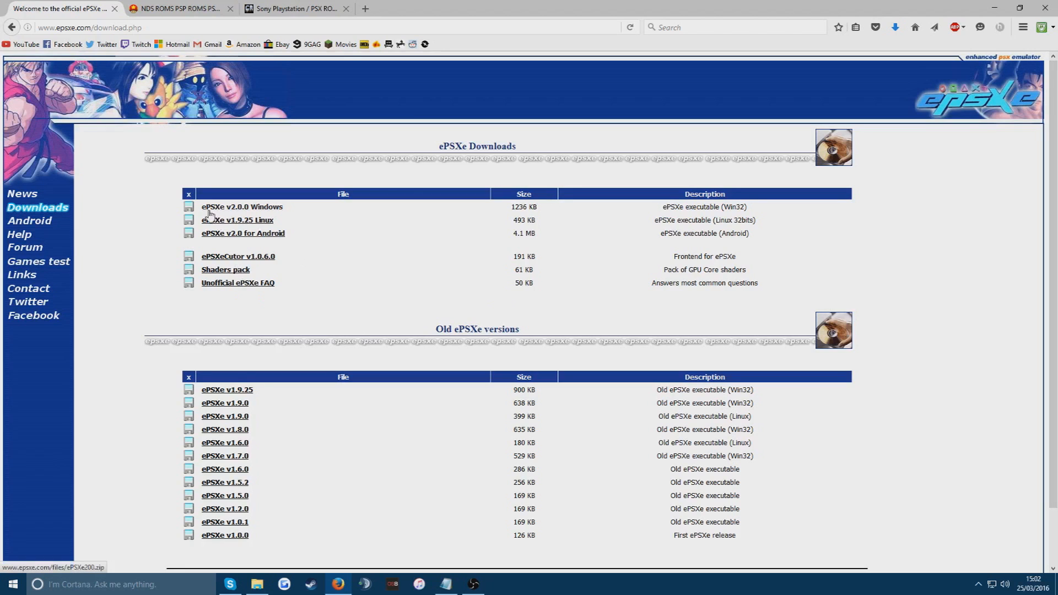
mouse_move(239, 209)
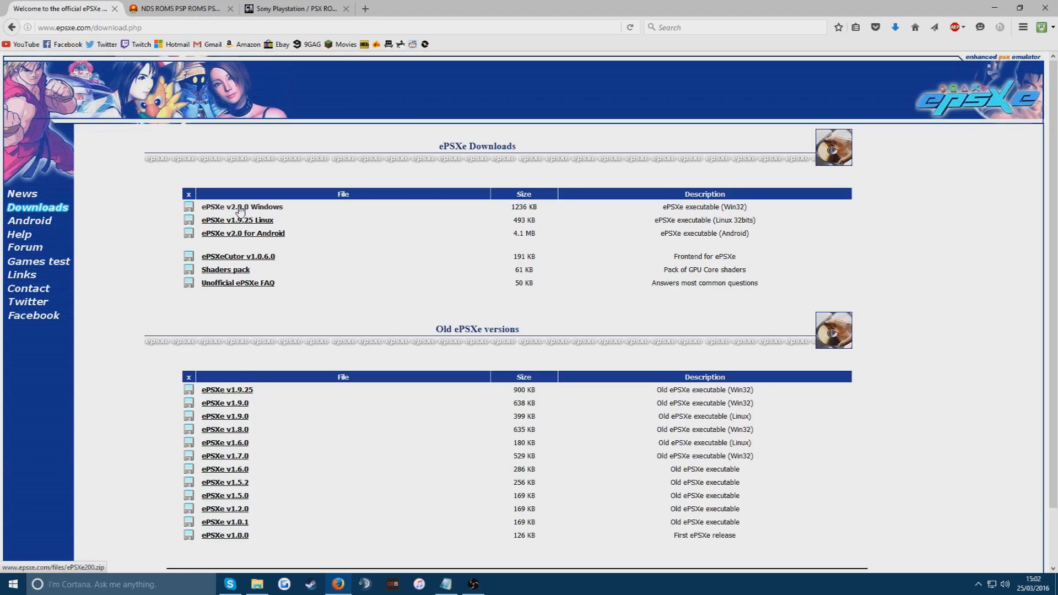
mouse_move(299, 215)
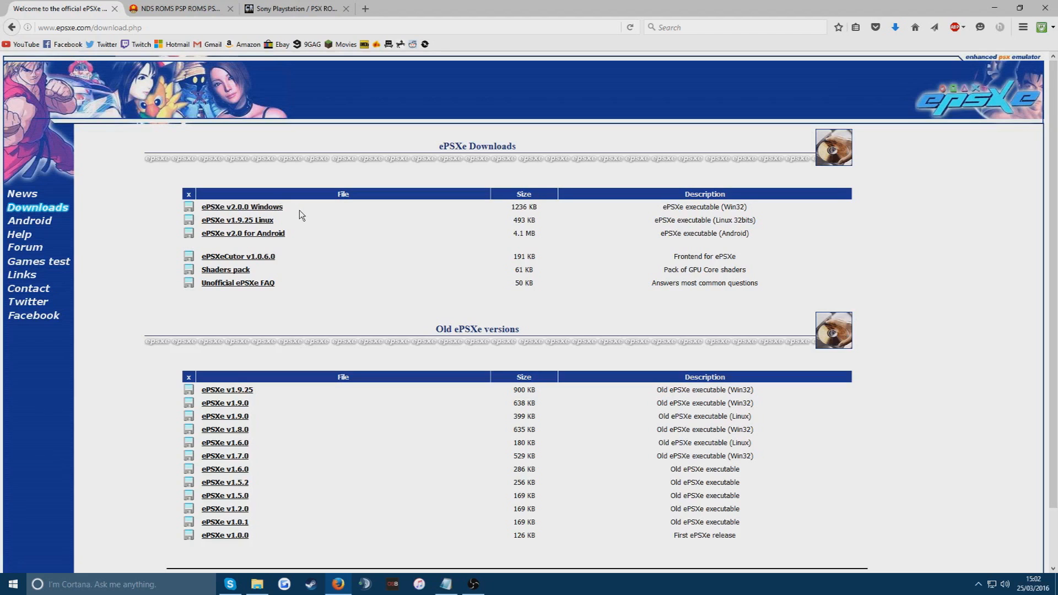
mouse_move(162, 236)
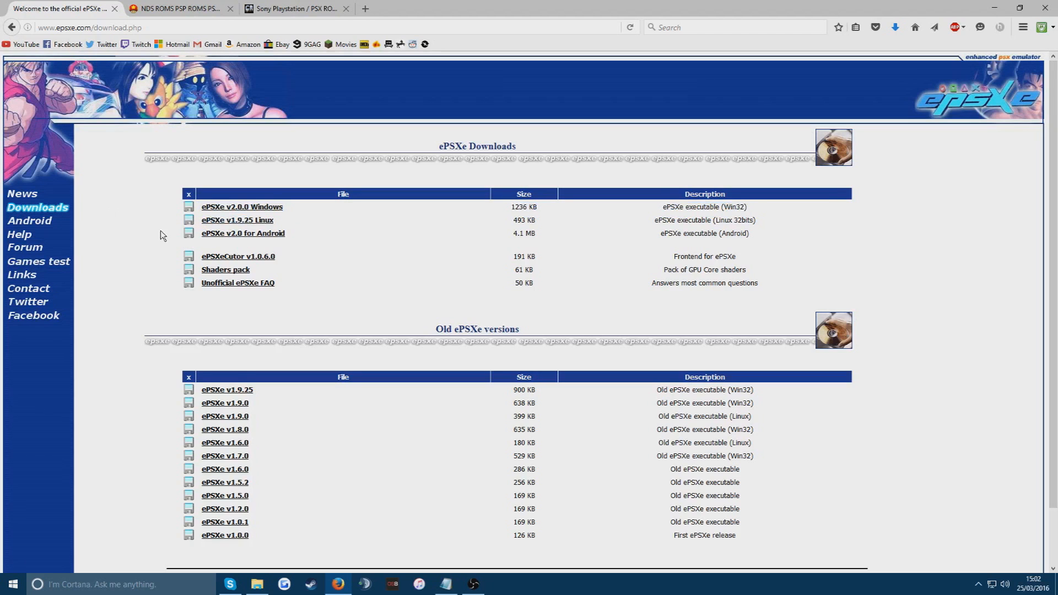
mouse_move(170, 234)
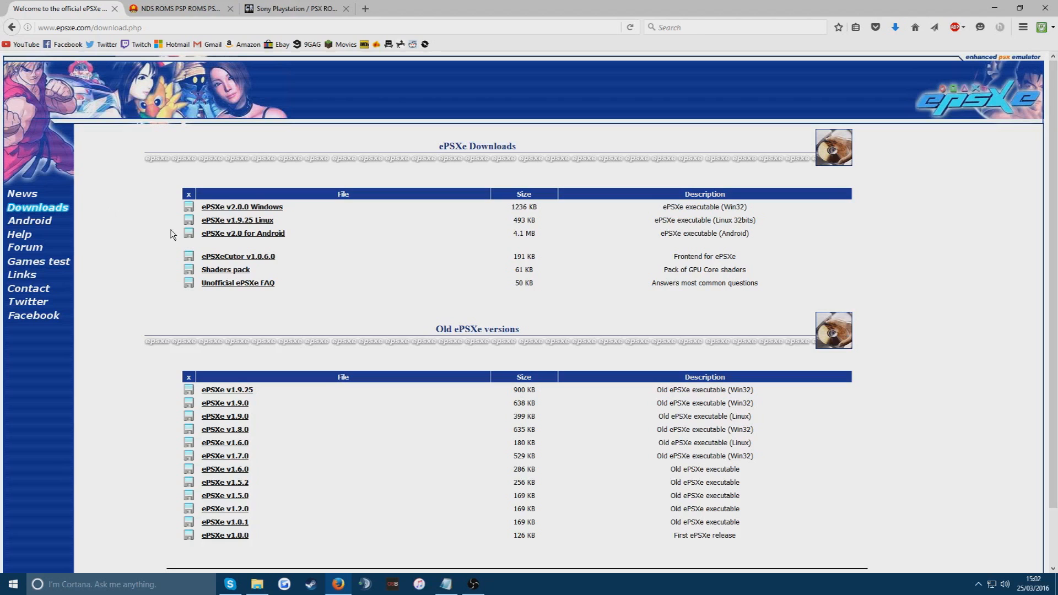
mouse_move(248, 210)
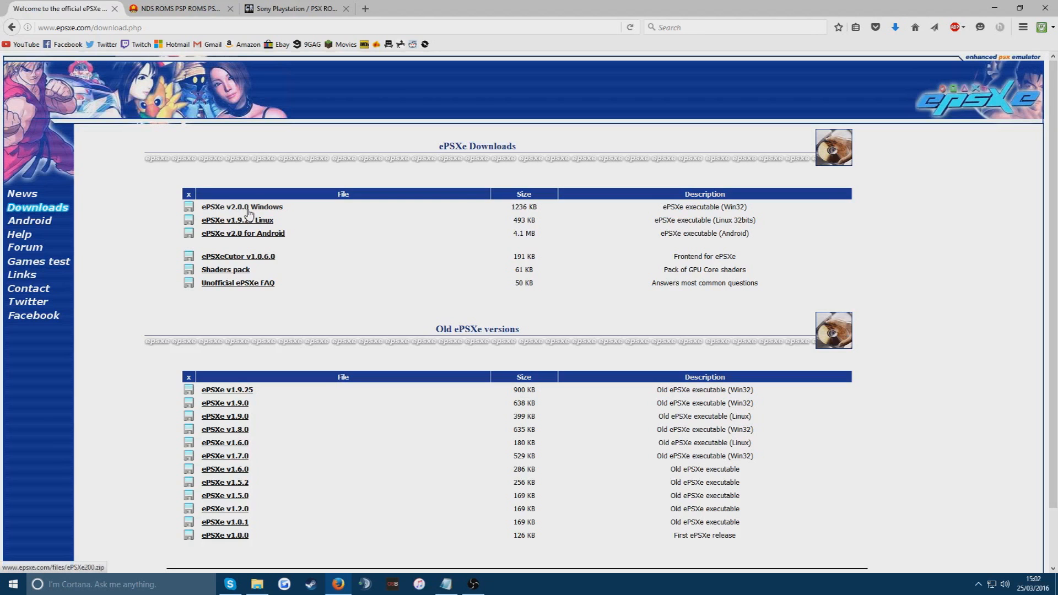
Download the ePSXe v2.0.0 Windows zip from the epsxe.com Downloads page
click(242, 206)
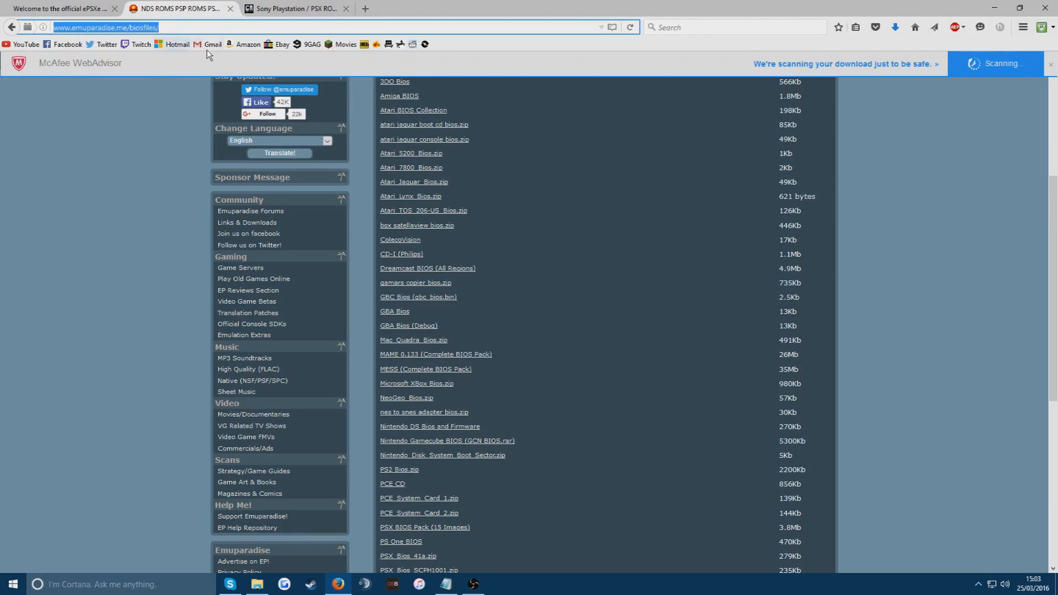
mouse_move(188, 202)
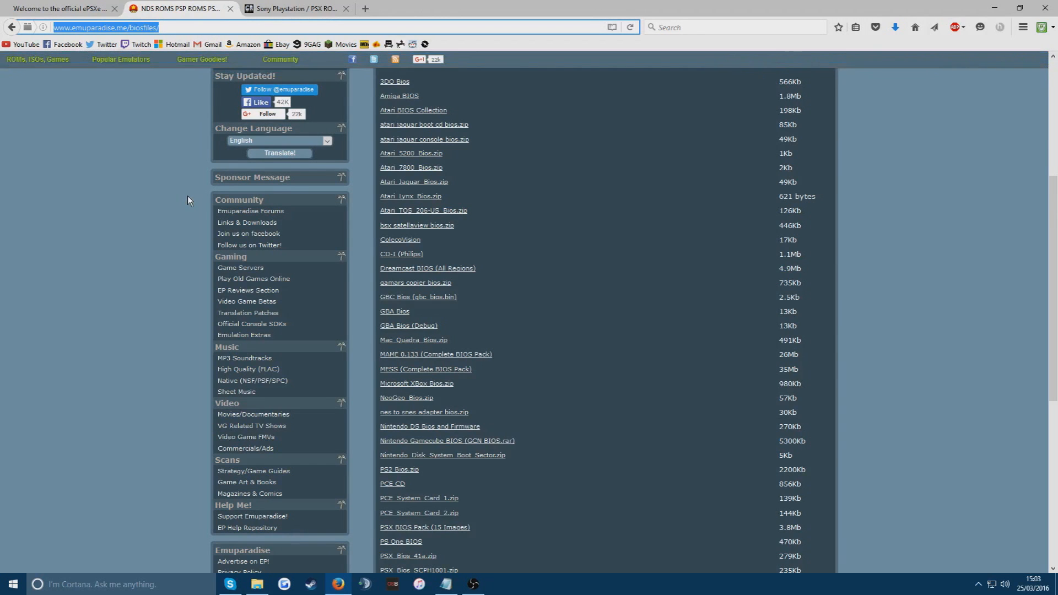
mouse_move(201, 210)
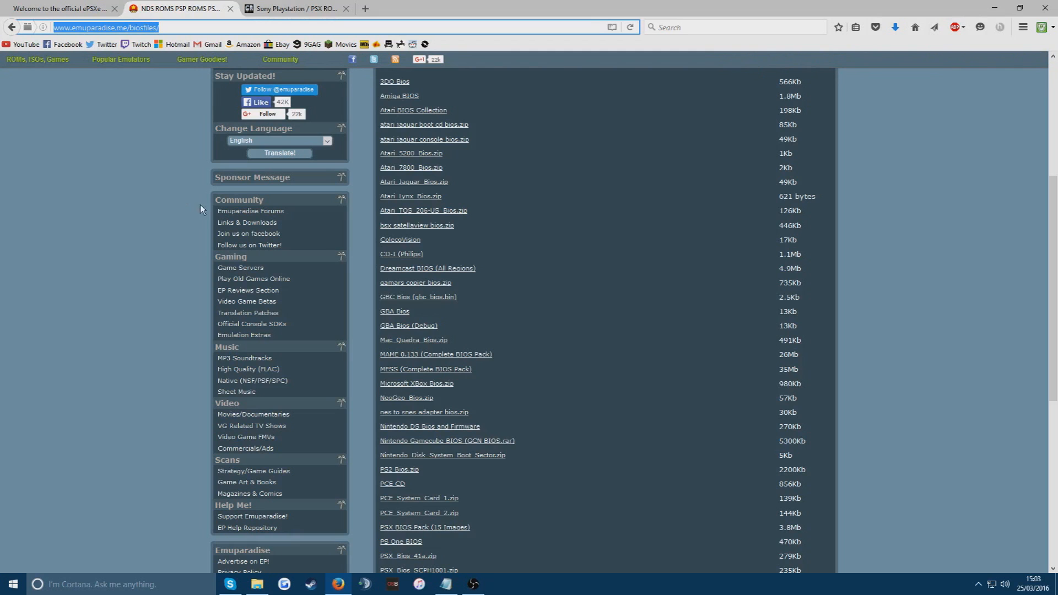
Download the PSX BIOS Pack (15 Images) from Emuparadise and return to the ePSXe downloads page
scroll(down, 3)
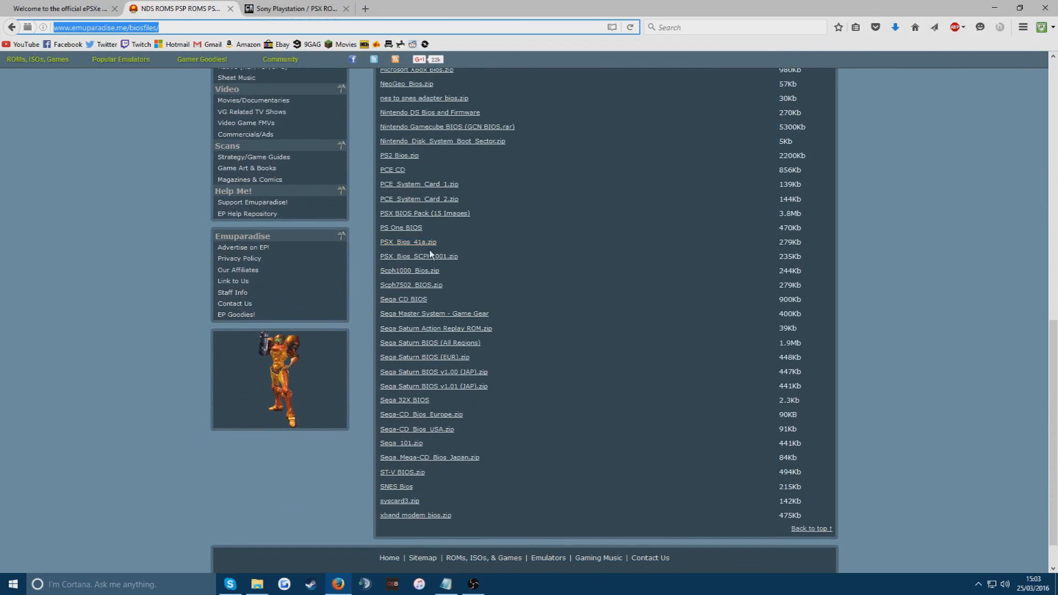
mouse_move(472, 264)
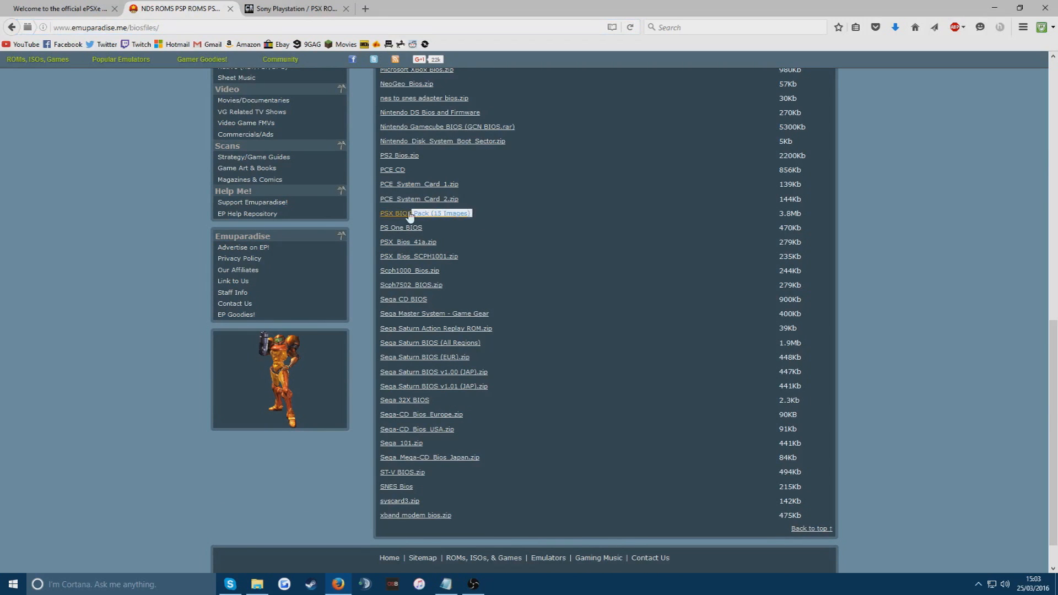
click(425, 212)
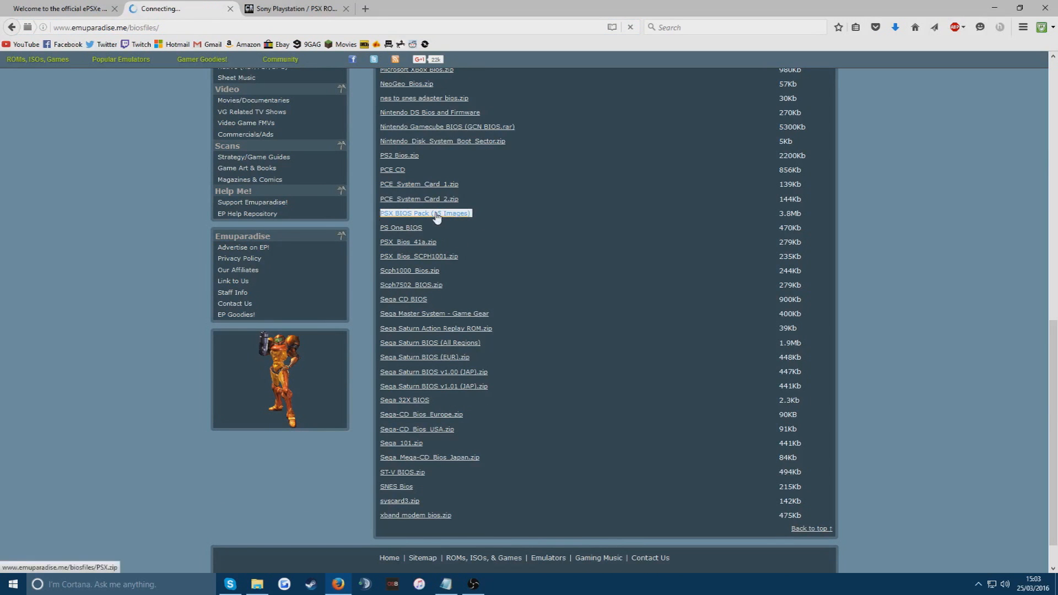
click(426, 213)
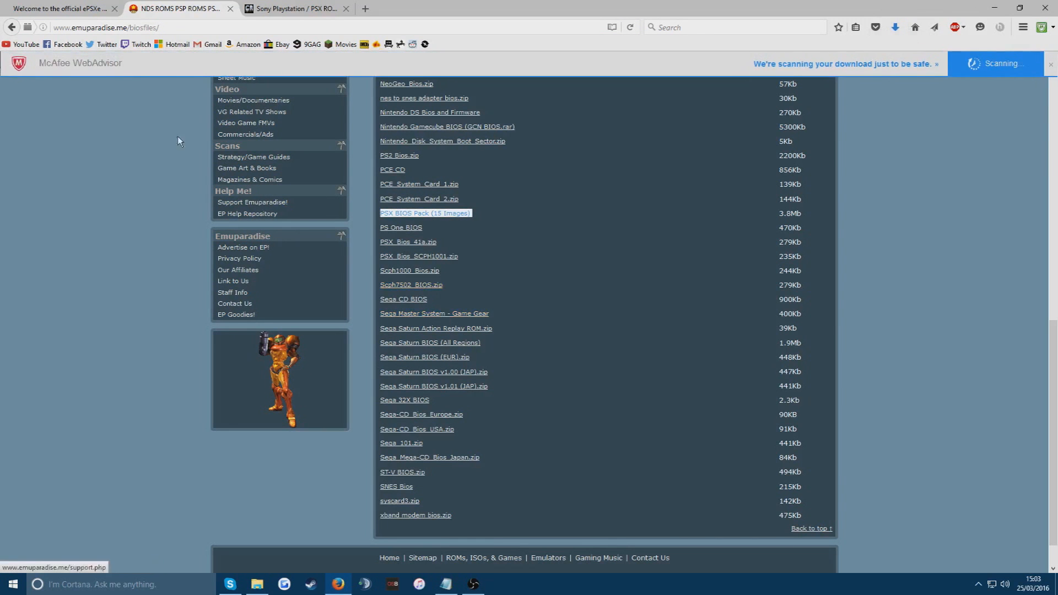
click(58, 8)
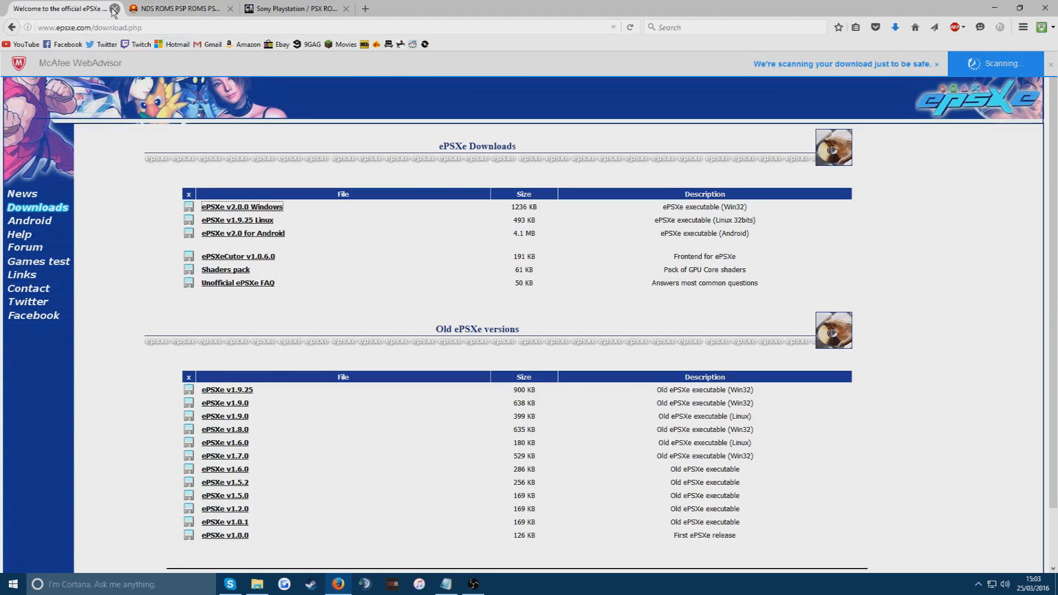
Close Firefox and create a new desktop folder named PS1 Emulators for the archives
click(115, 7)
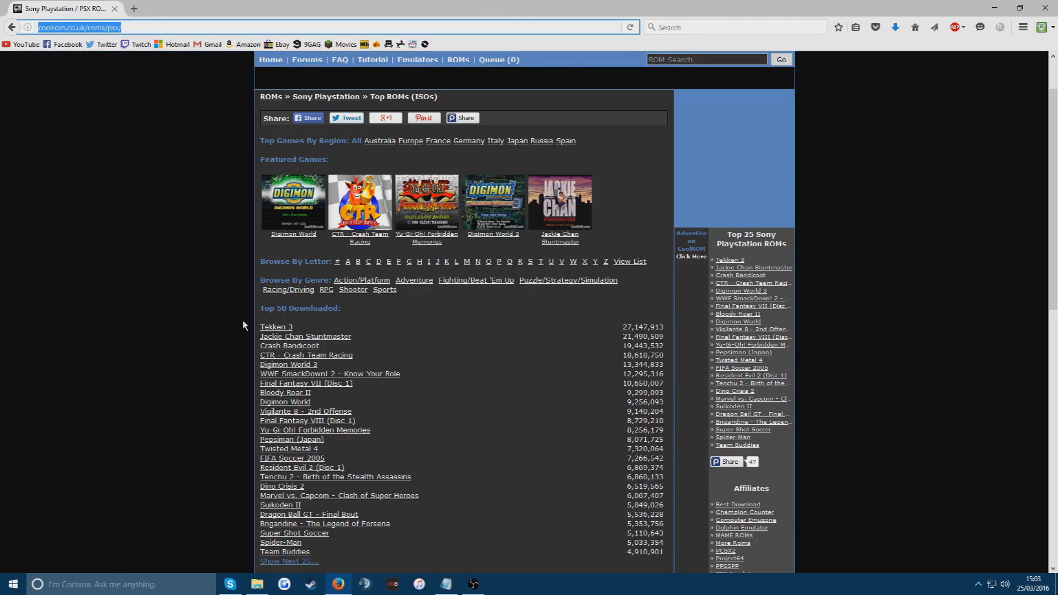
click(256, 584)
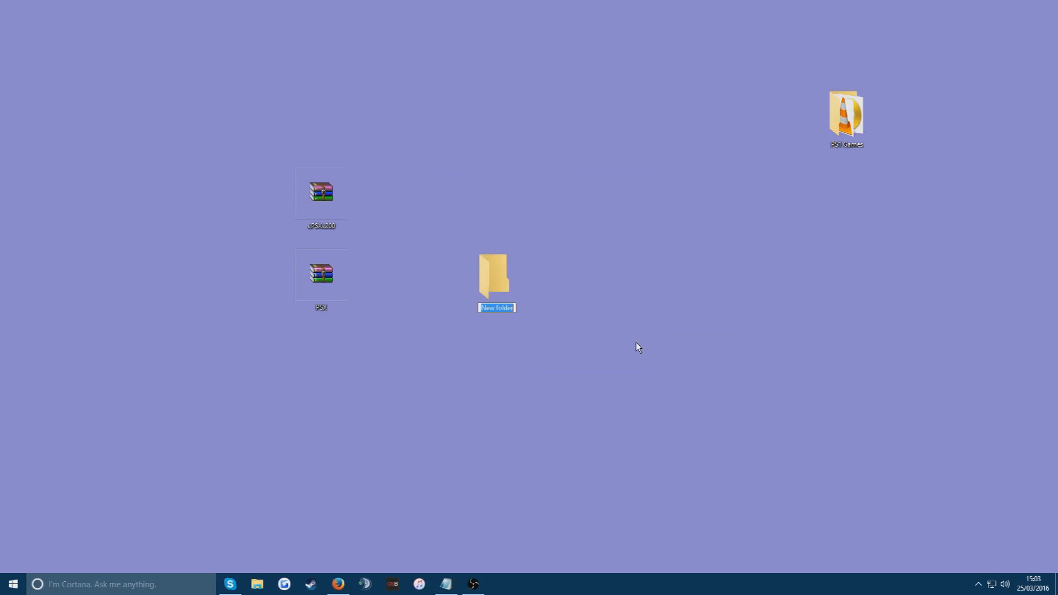
text(PS1 Emulators)
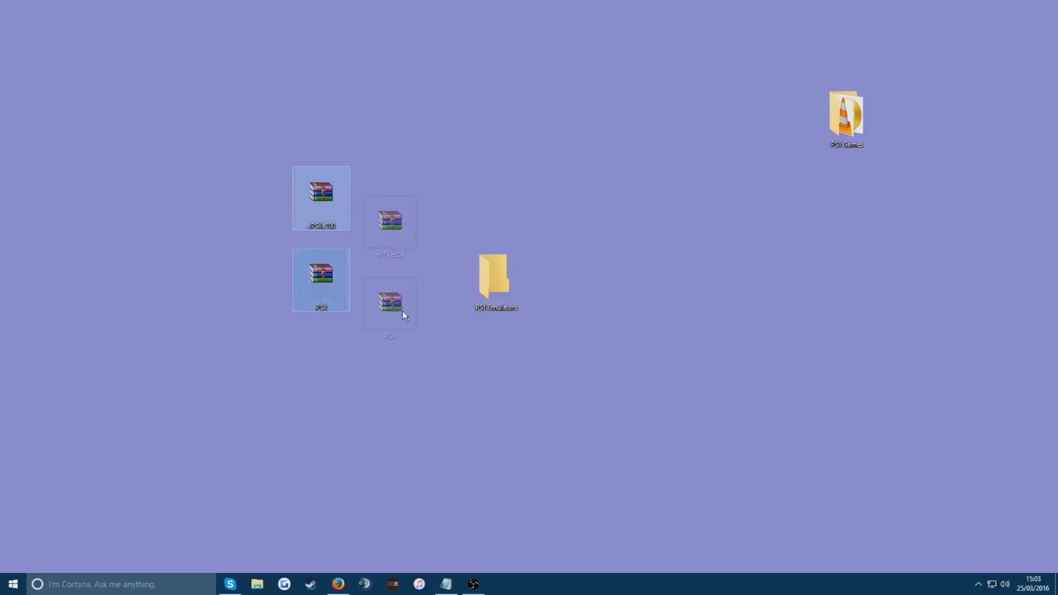
Extract PSX - SCPH1001 from PSX.zip into PS1 Emulators and close the WinRAR archive
double_click(495, 275)
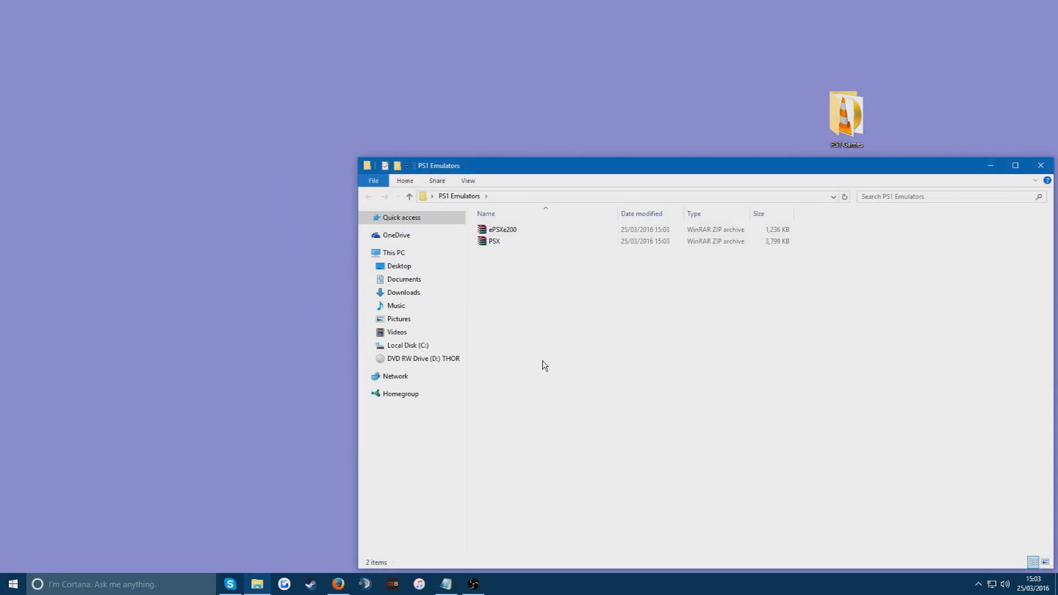
double_click(494, 241)
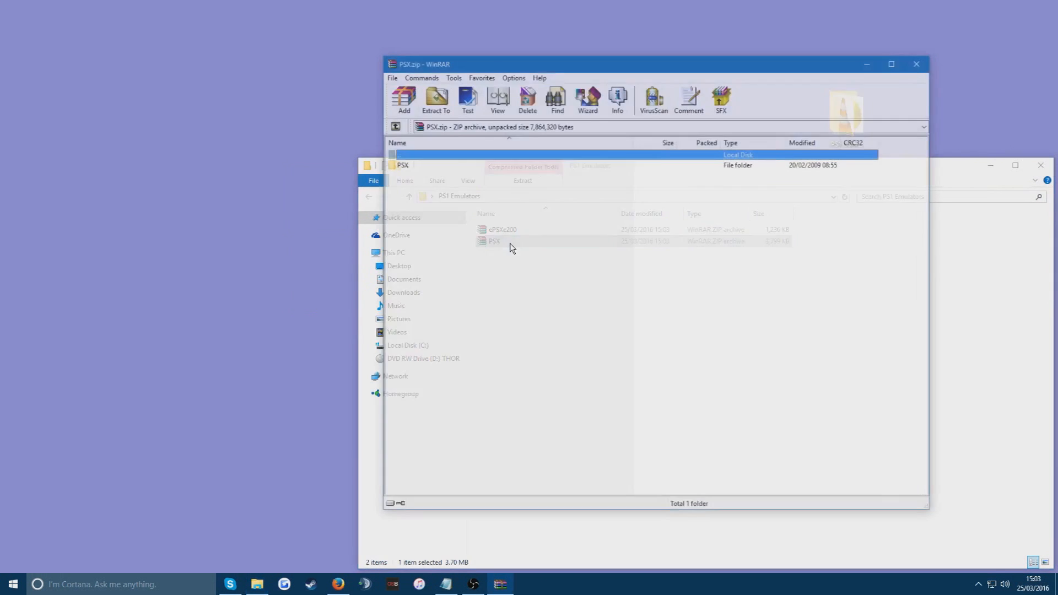
double_click(410, 166)
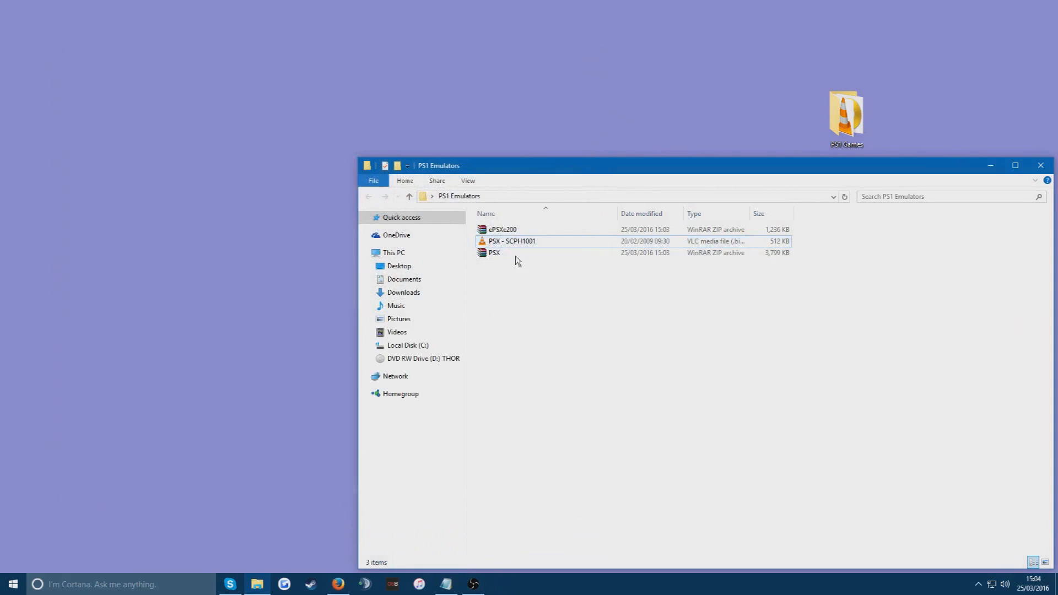
double_click(494, 252)
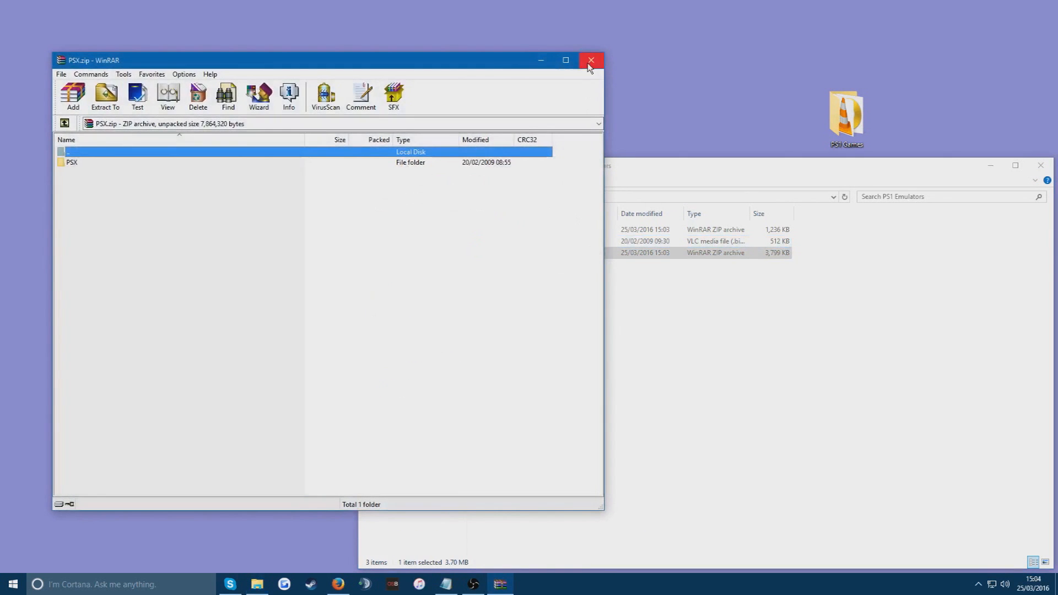
click(591, 59)
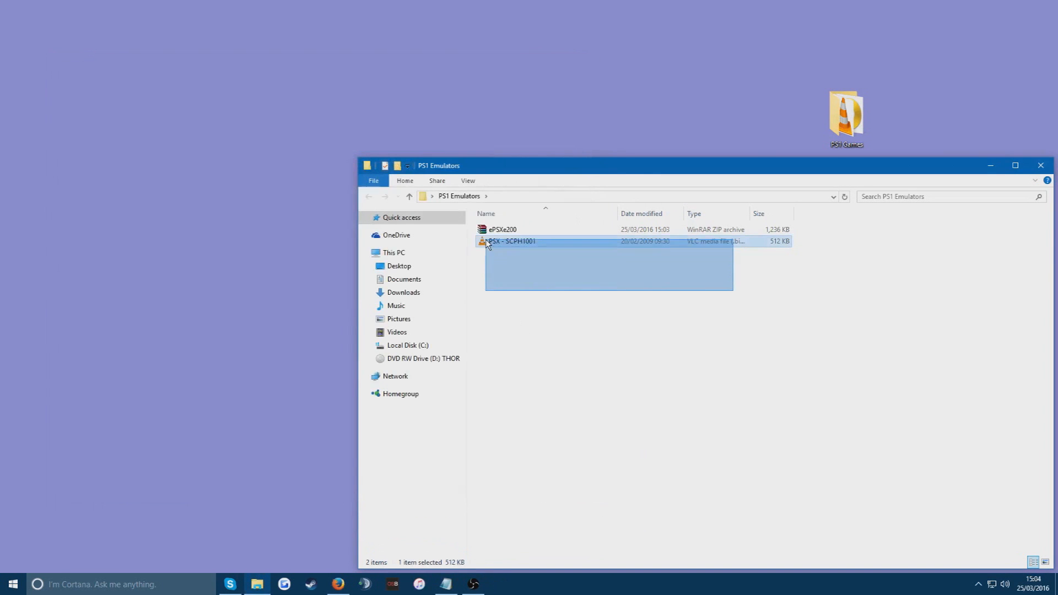
mouse_move(502, 230)
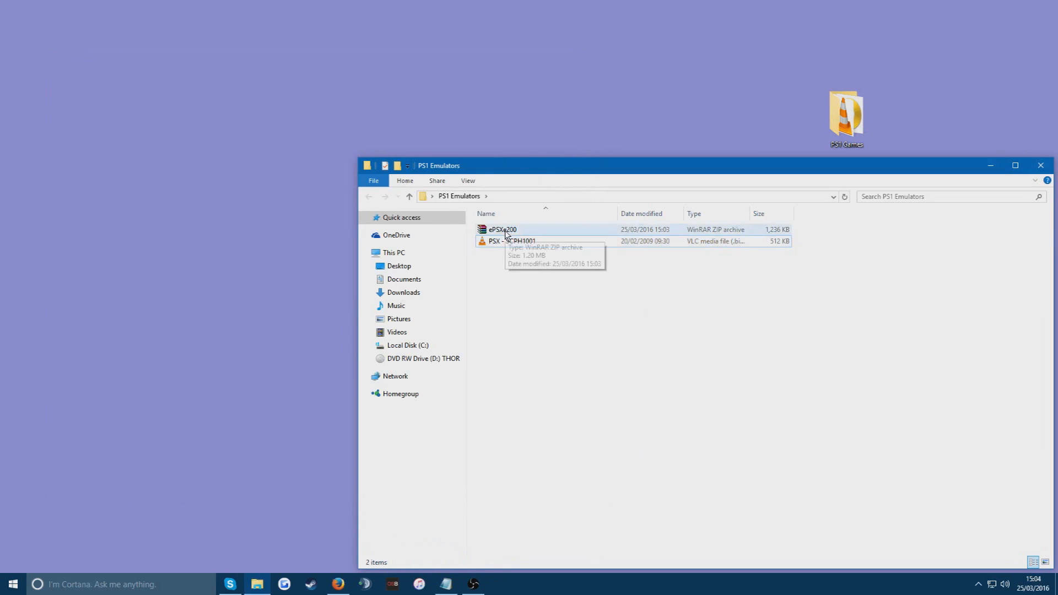
Extract the ePSXe200 archive's contents into the PS1 Emulators folder
right_click(502, 229)
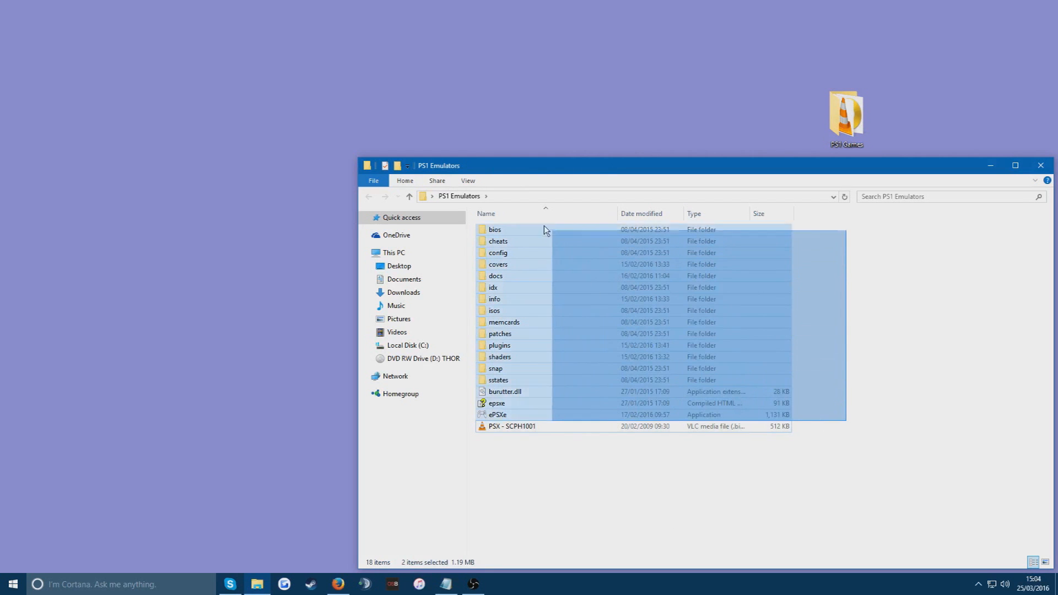
click(512, 426)
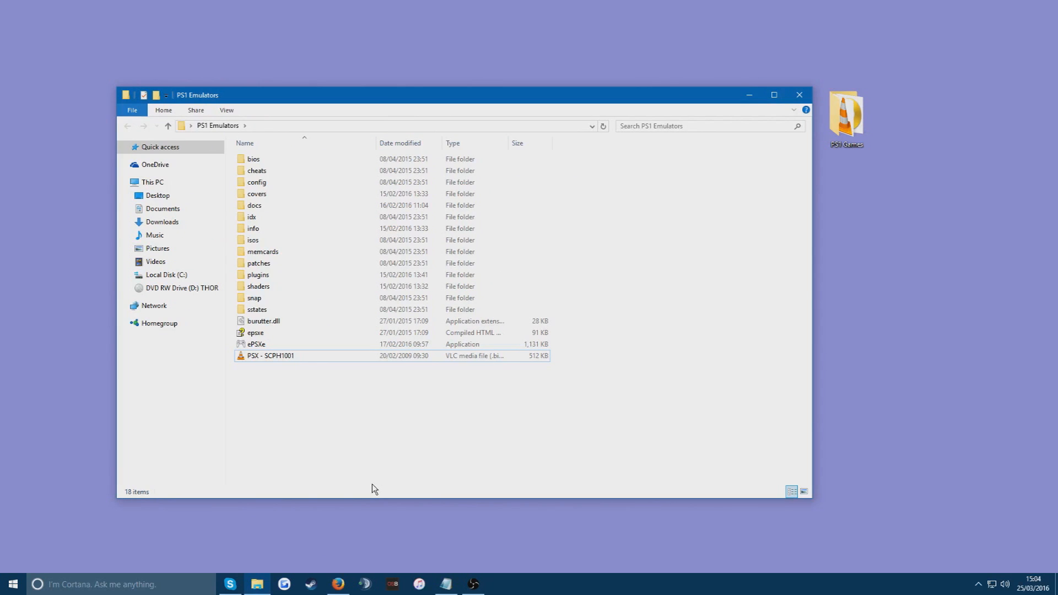
mouse_move(373, 478)
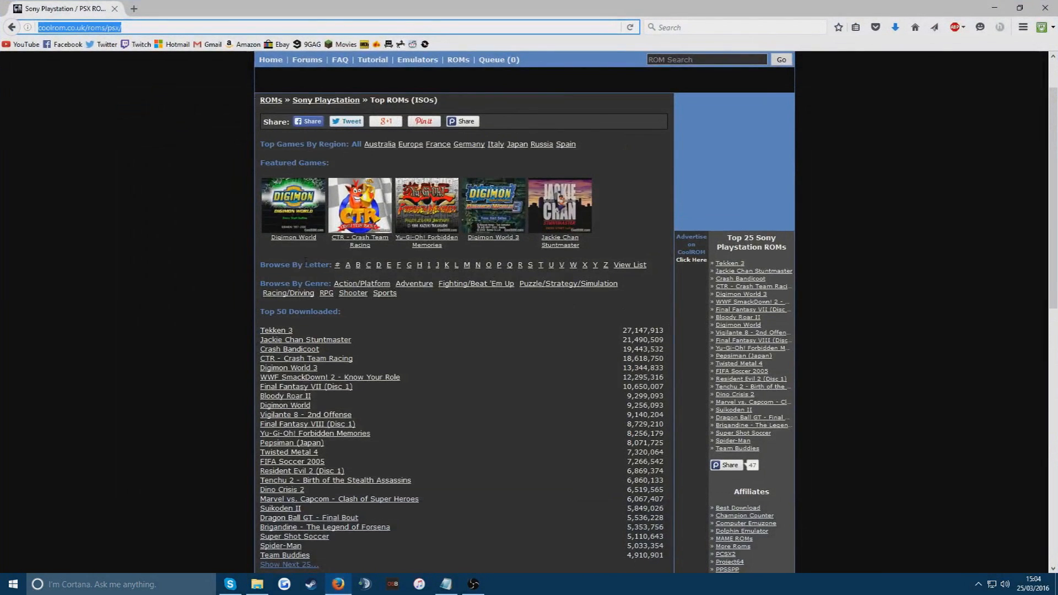
Search CoolROM's ROM Search for 'Spyro'
scroll(up, 3)
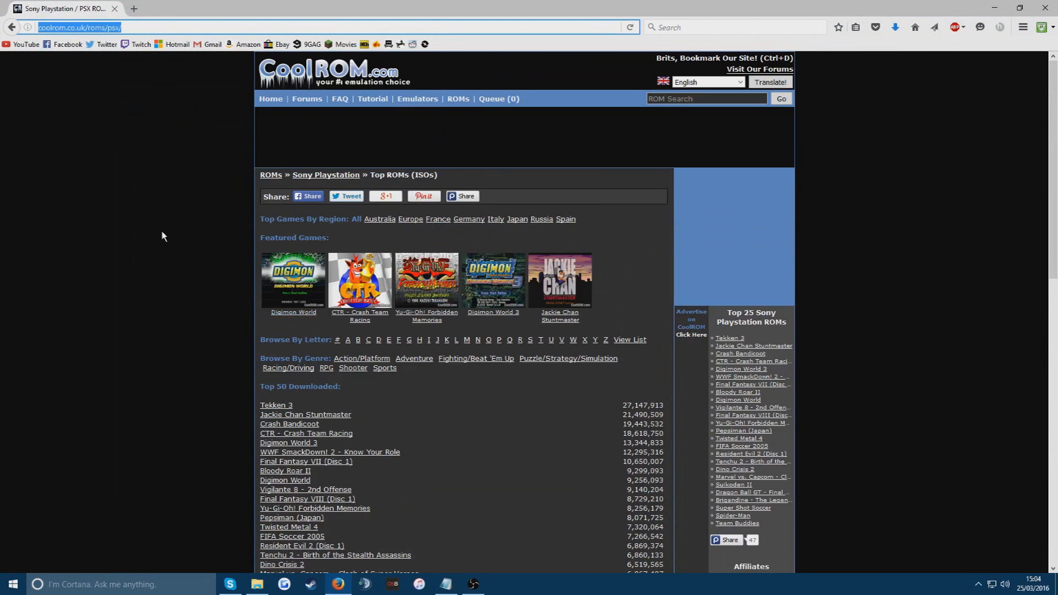
click(462, 196)
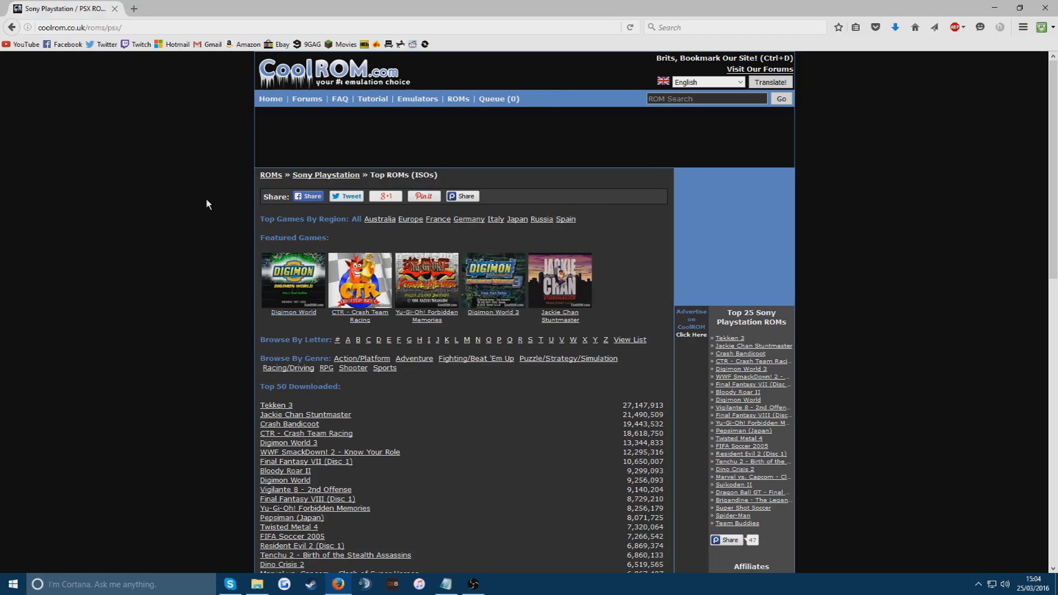
mouse_move(400, 144)
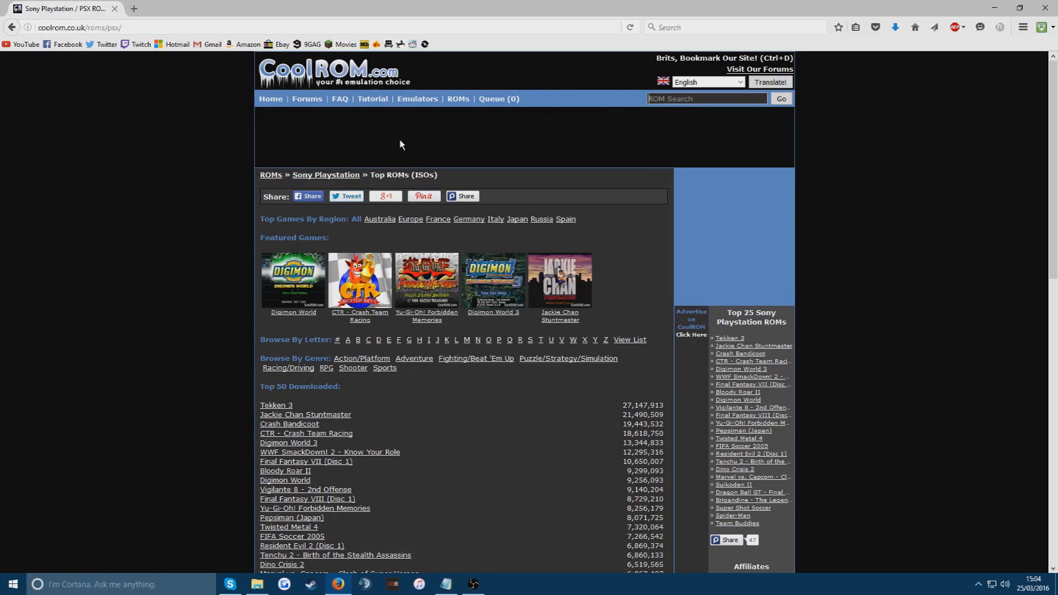
text(Spyro)
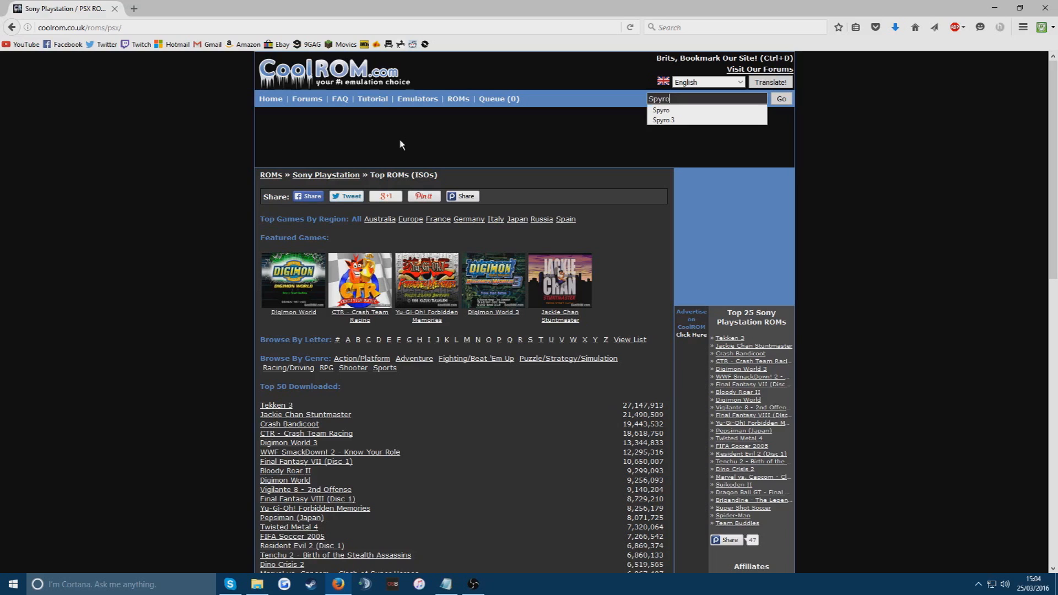
click(781, 98)
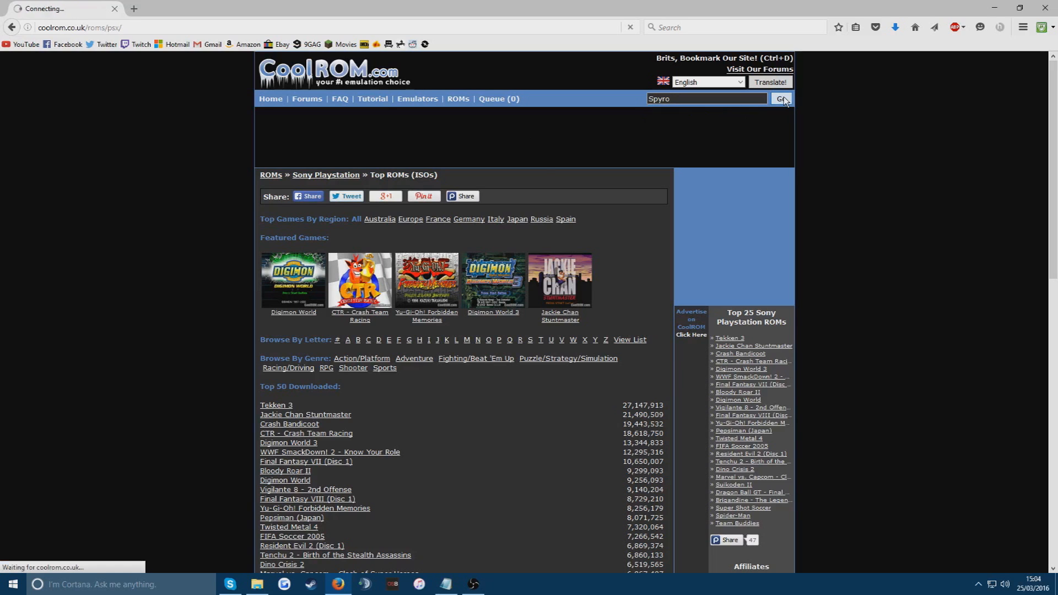
click(781, 98)
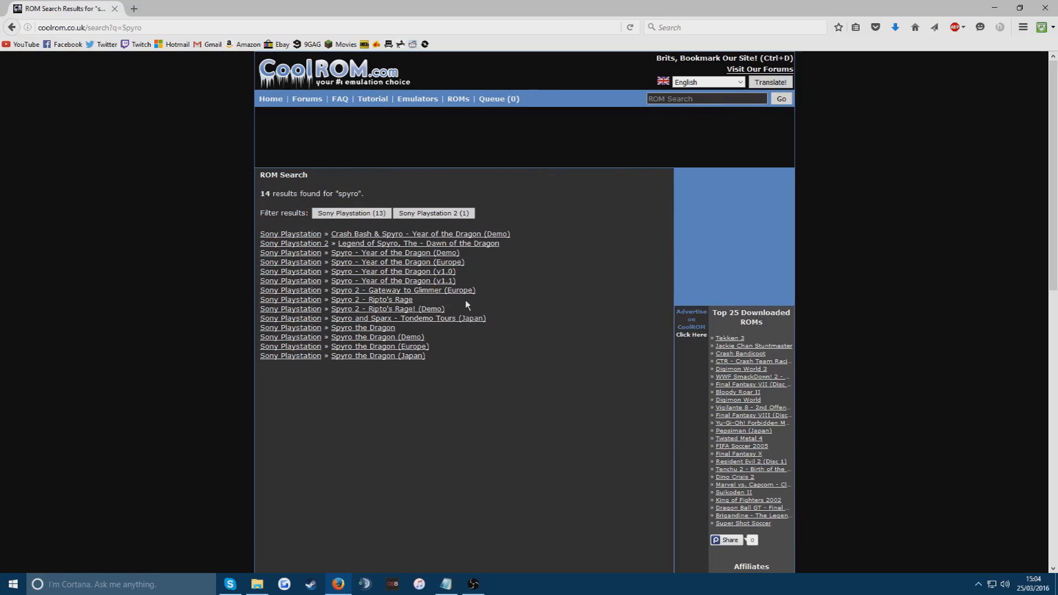
mouse_move(410, 259)
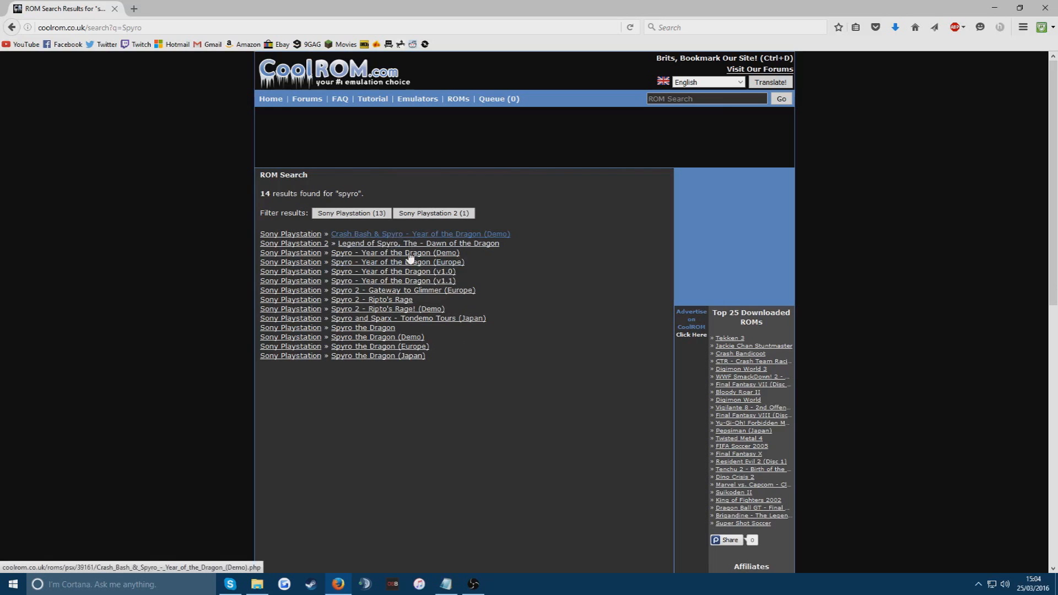
Open the Spyro - Year of the Dragon (v1.1) download page, then return to the PS1 Emulators folder
click(392, 284)
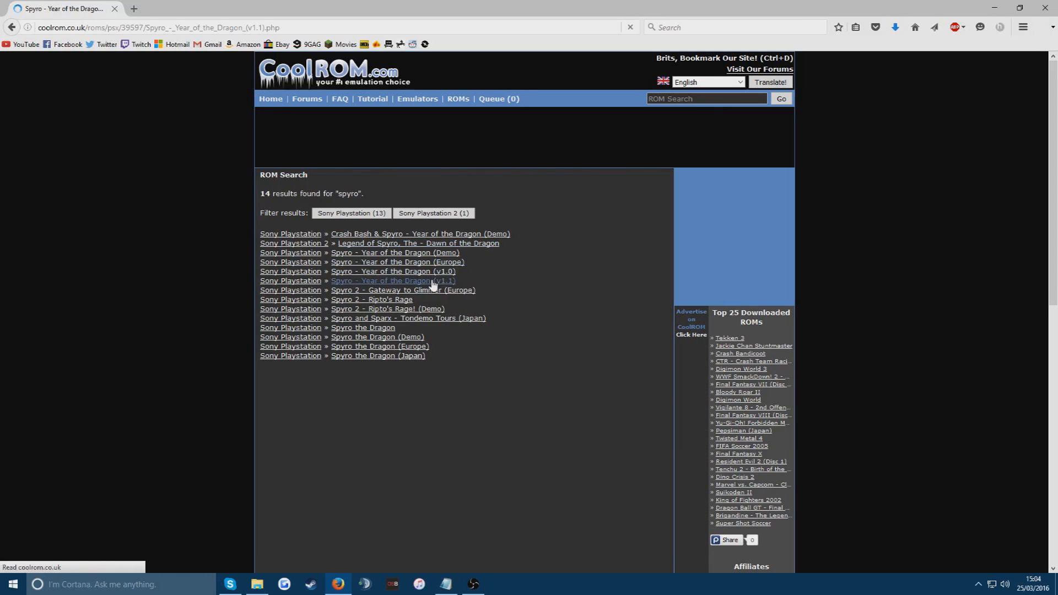
click(392, 281)
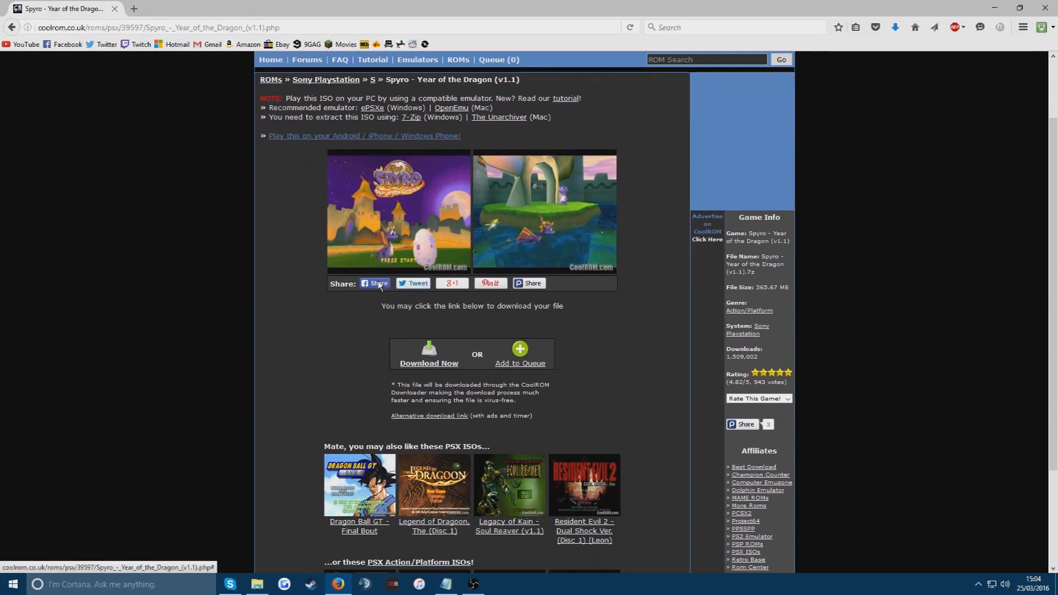
scroll(down, 3)
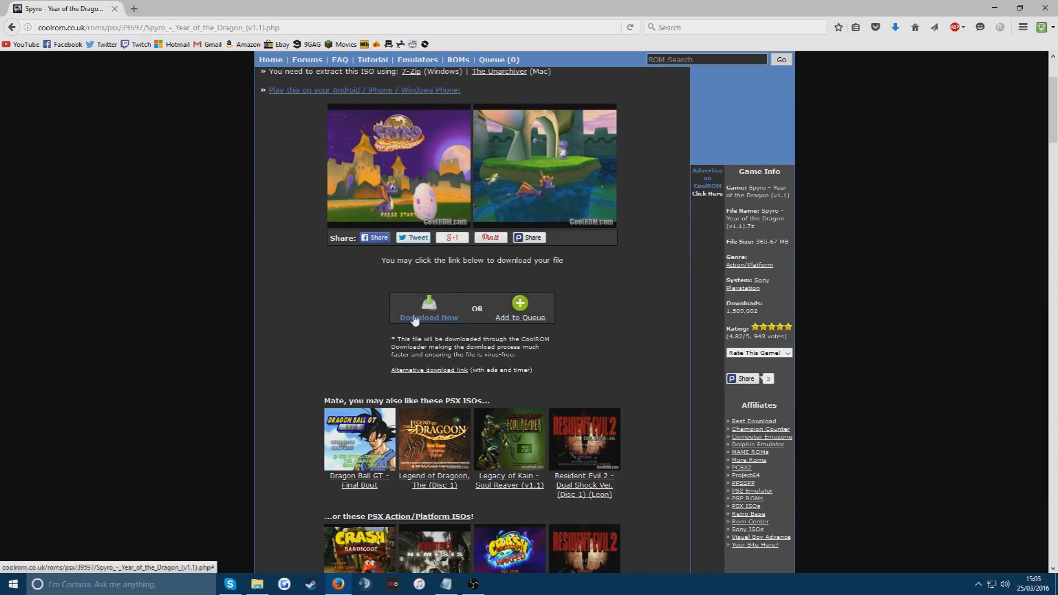
mouse_move(429, 318)
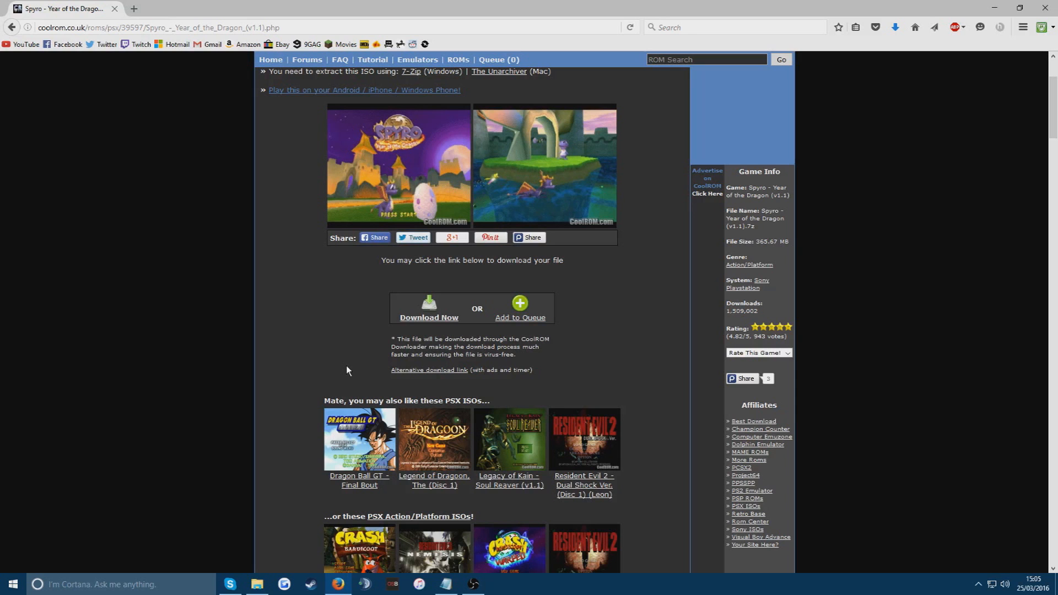
mouse_move(135, 287)
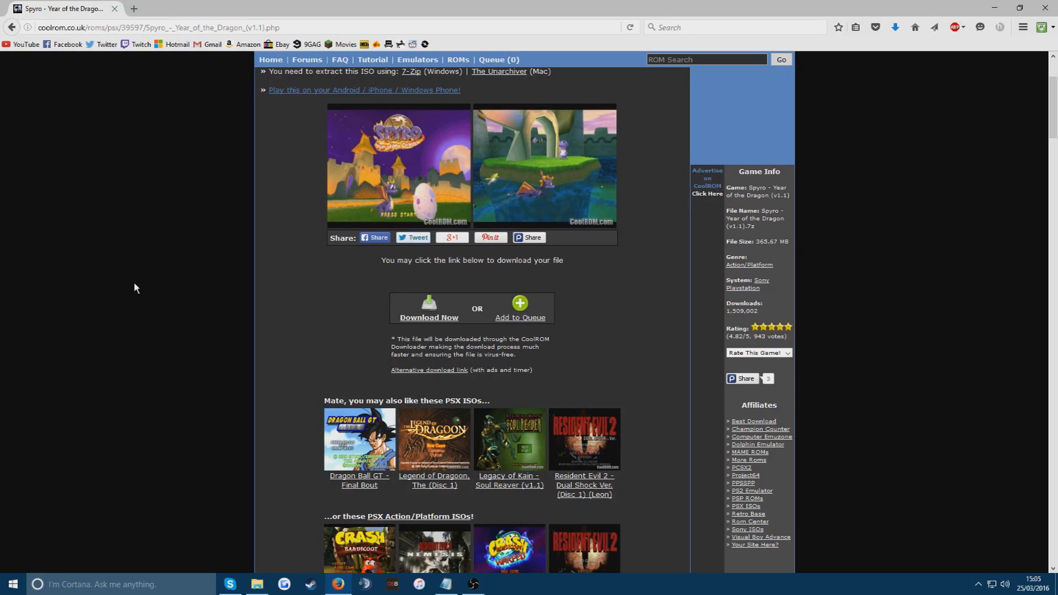
click(256, 584)
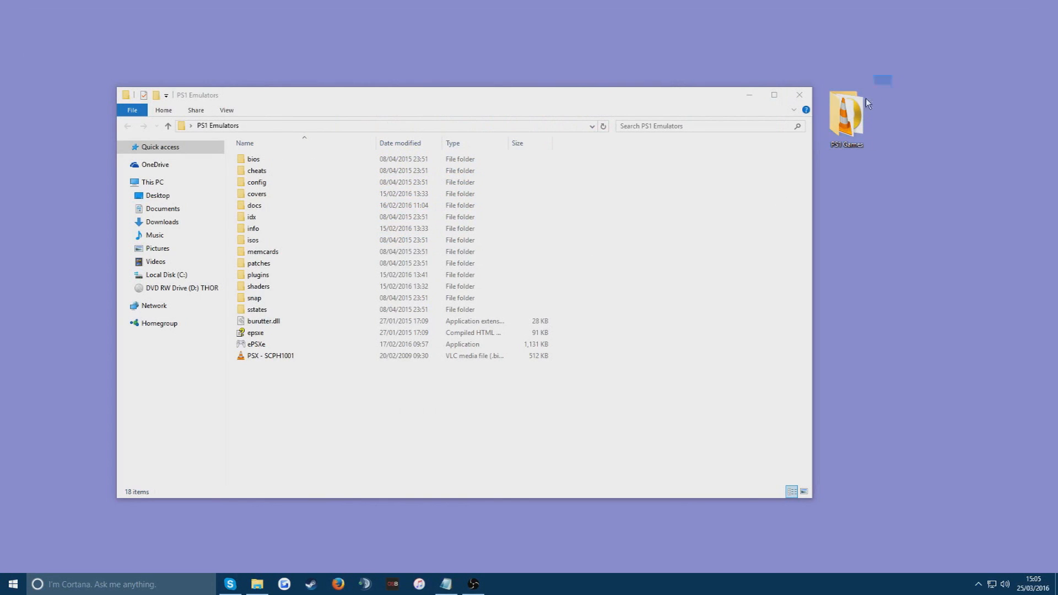
Check the PS1 Games folder's Spyro files and move the folder into PS1 Emulators
double_click(847, 114)
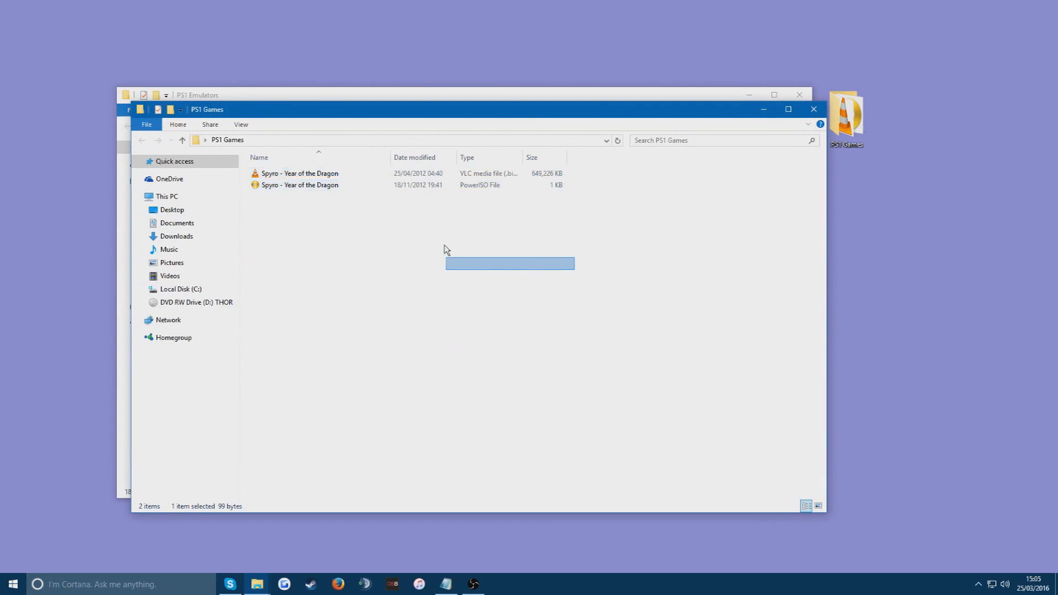
click(191, 95)
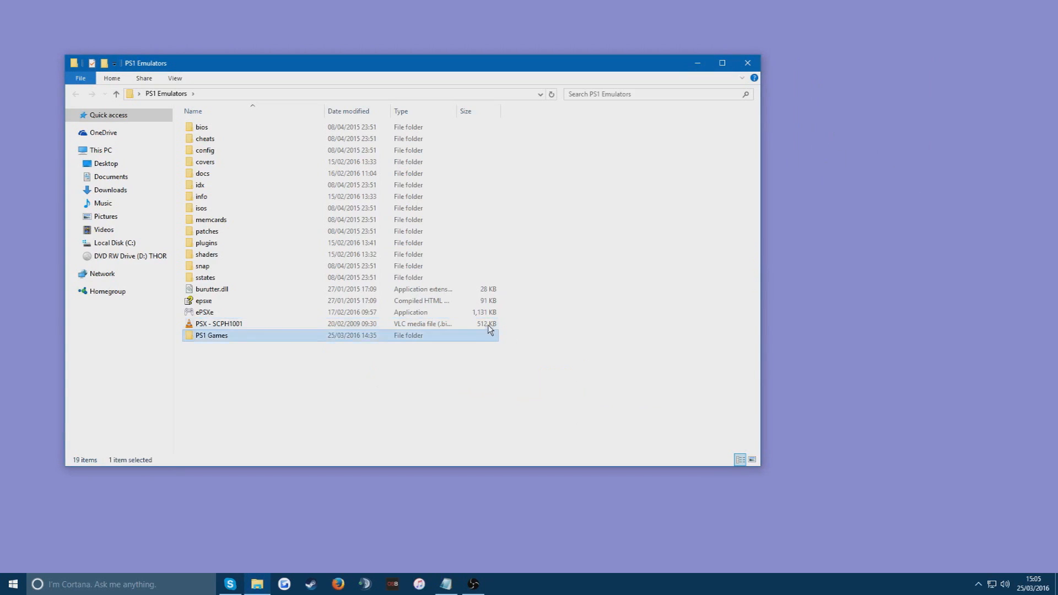
mouse_move(477, 342)
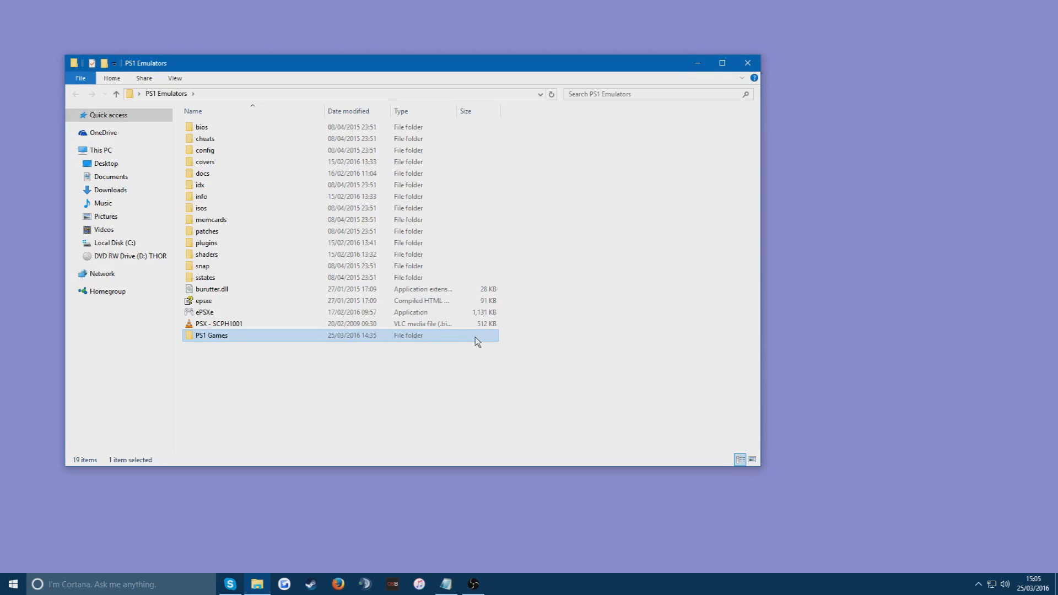
click(474, 374)
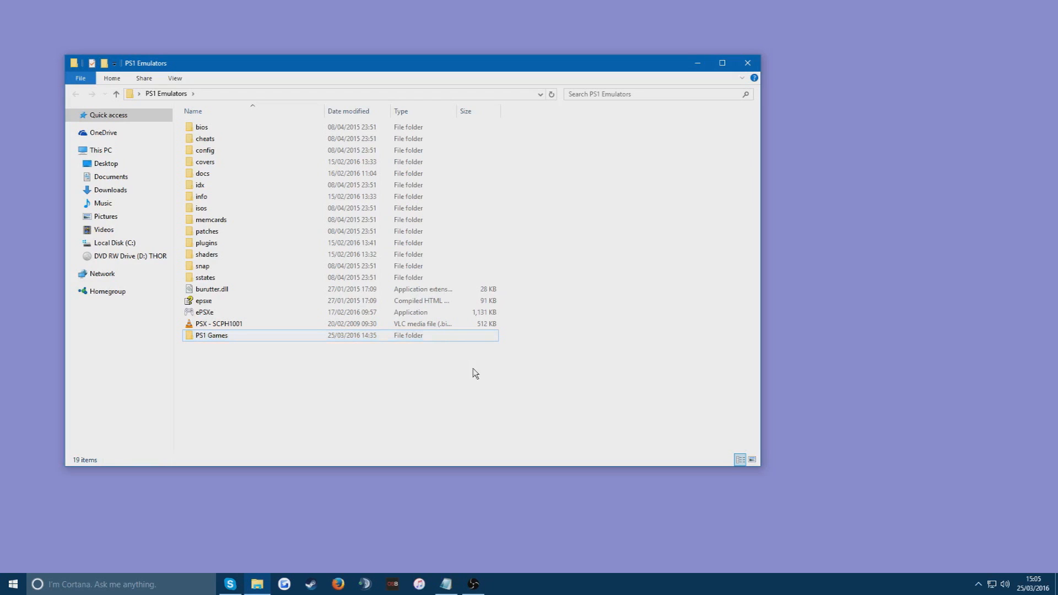
mouse_move(364, 387)
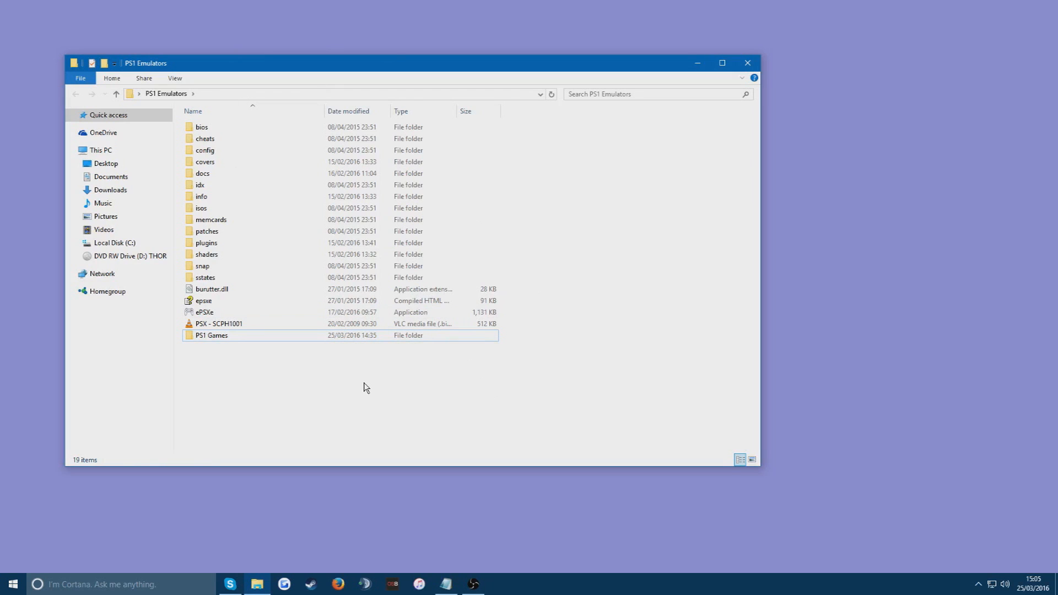
mouse_move(220, 362)
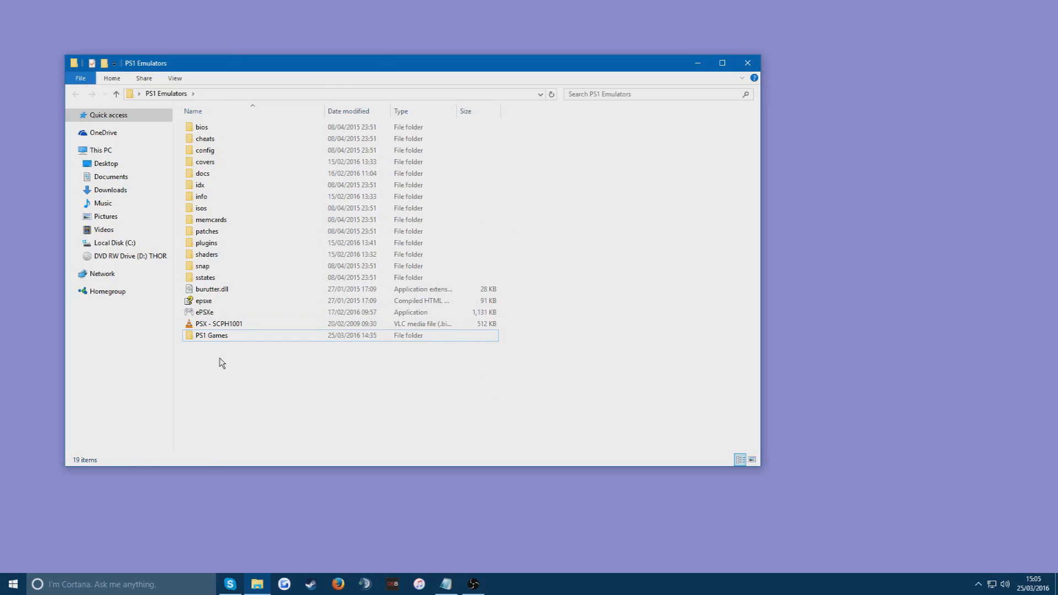
click(205, 312)
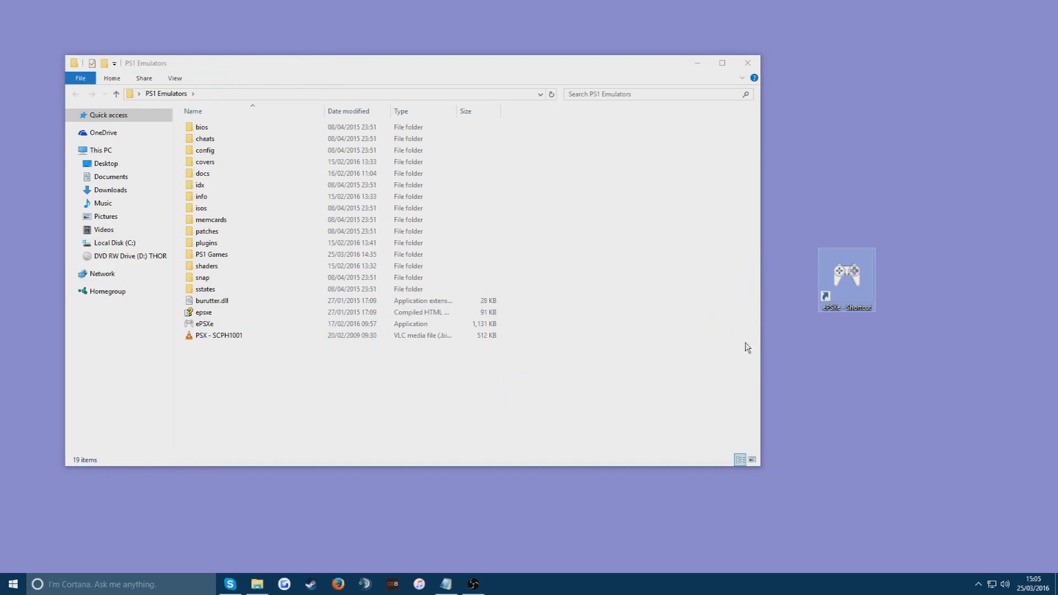
Inspect the bios folder holding only erase.me, then close File Explorer
click(202, 126)
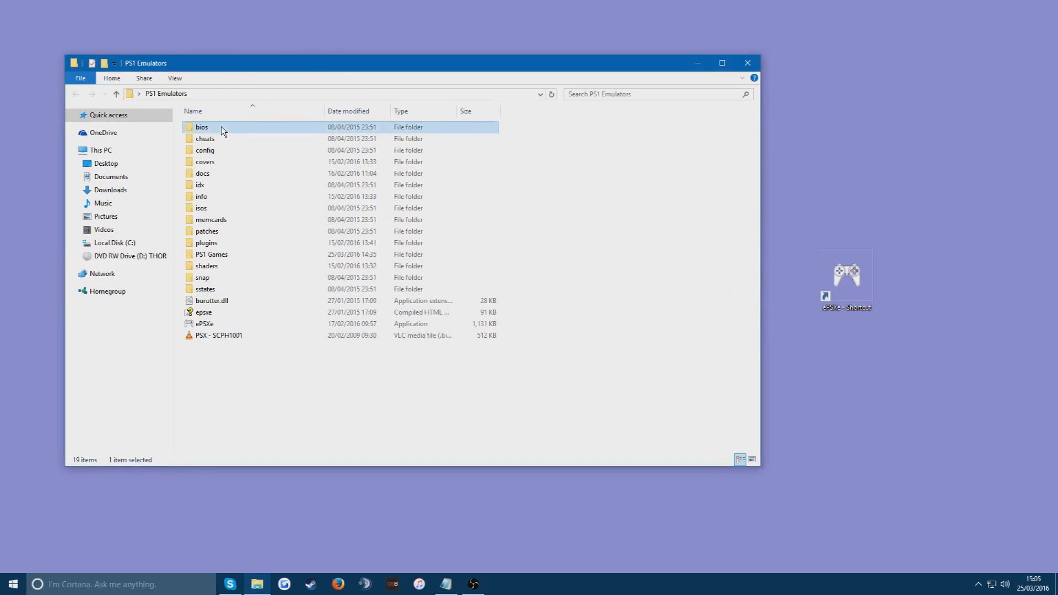
double_click(201, 127)
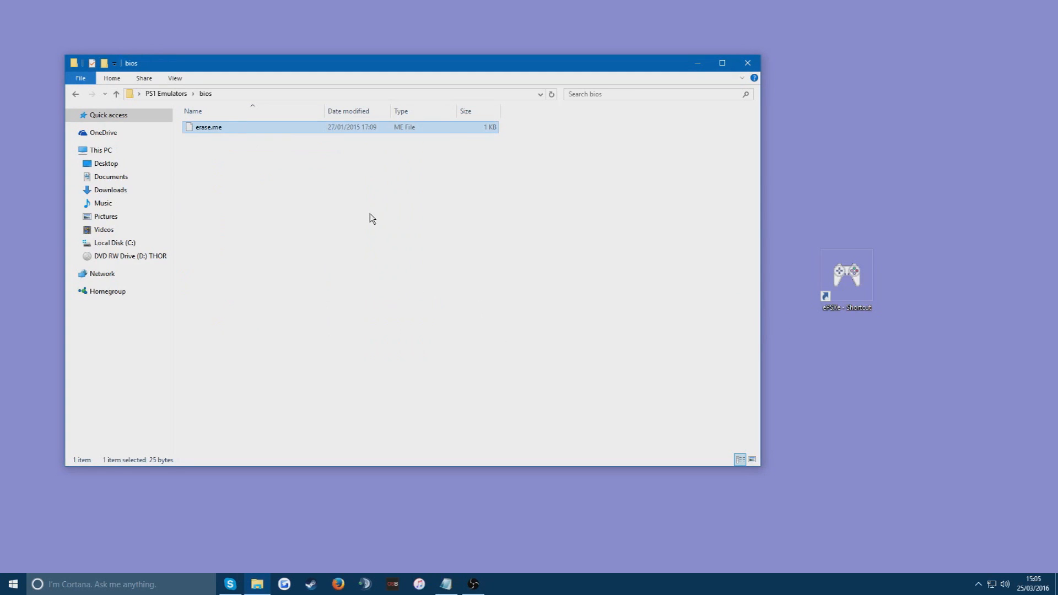
click(116, 94)
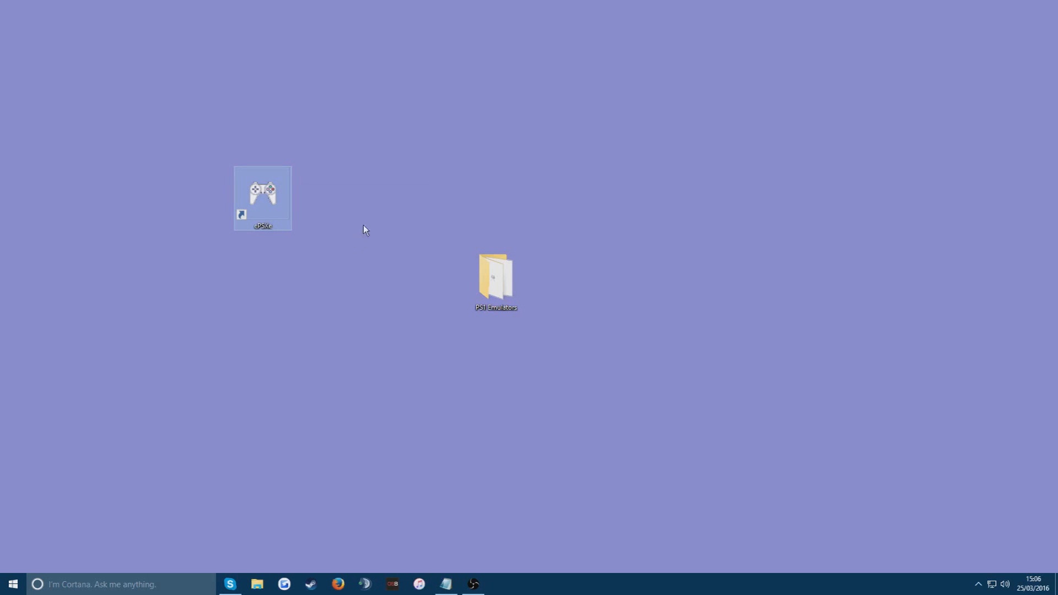
mouse_move(347, 331)
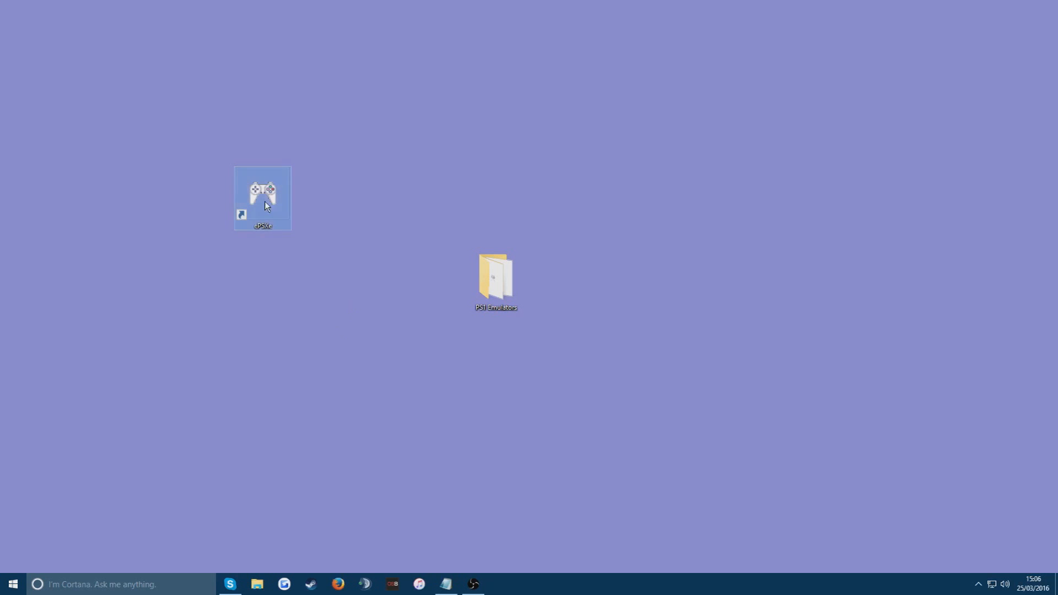
double_click(262, 197)
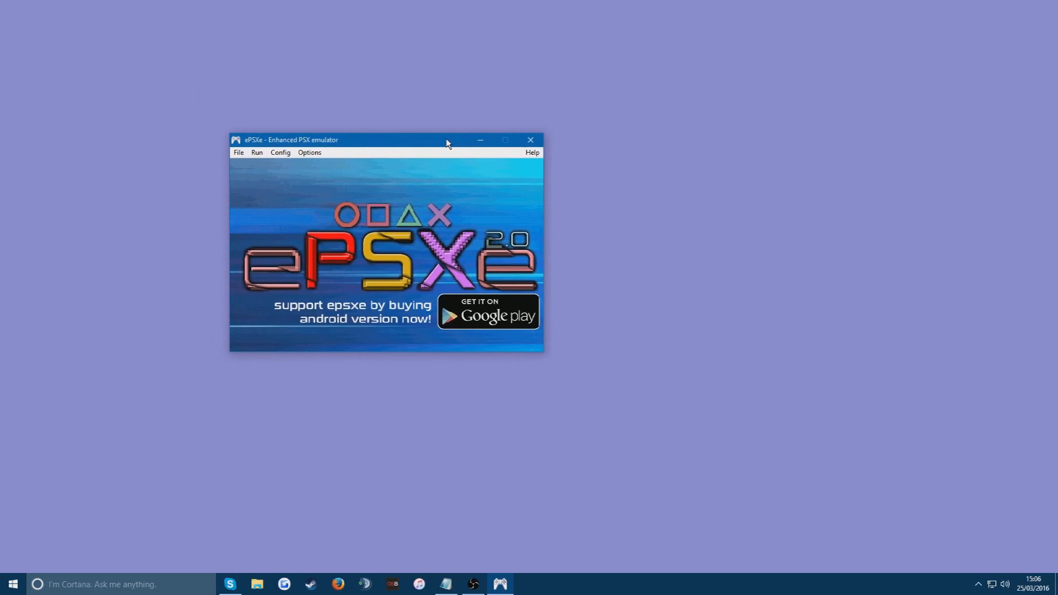
mouse_move(419, 179)
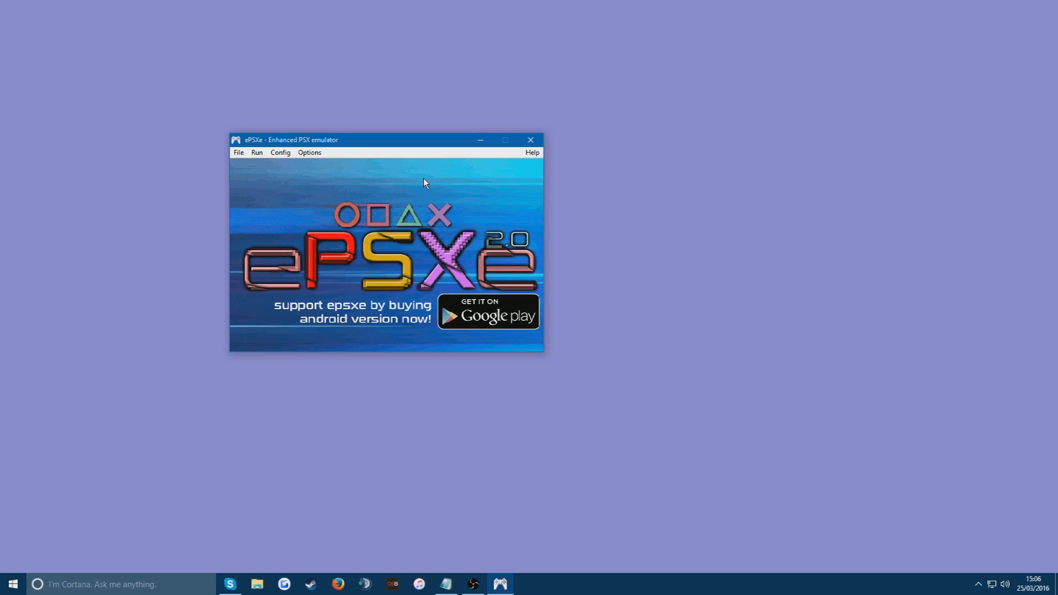
mouse_move(424, 183)
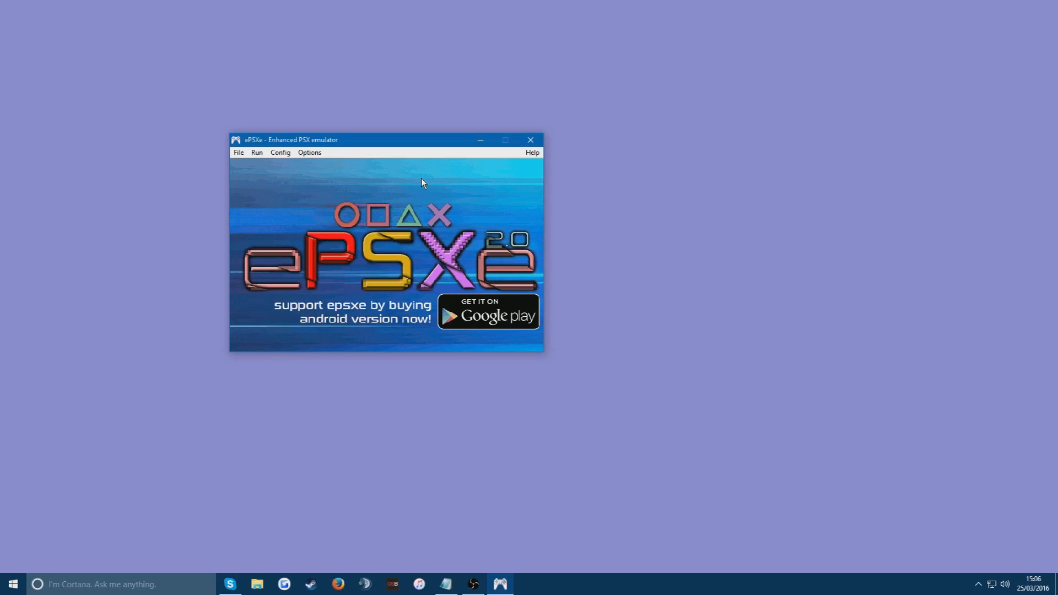
mouse_move(431, 166)
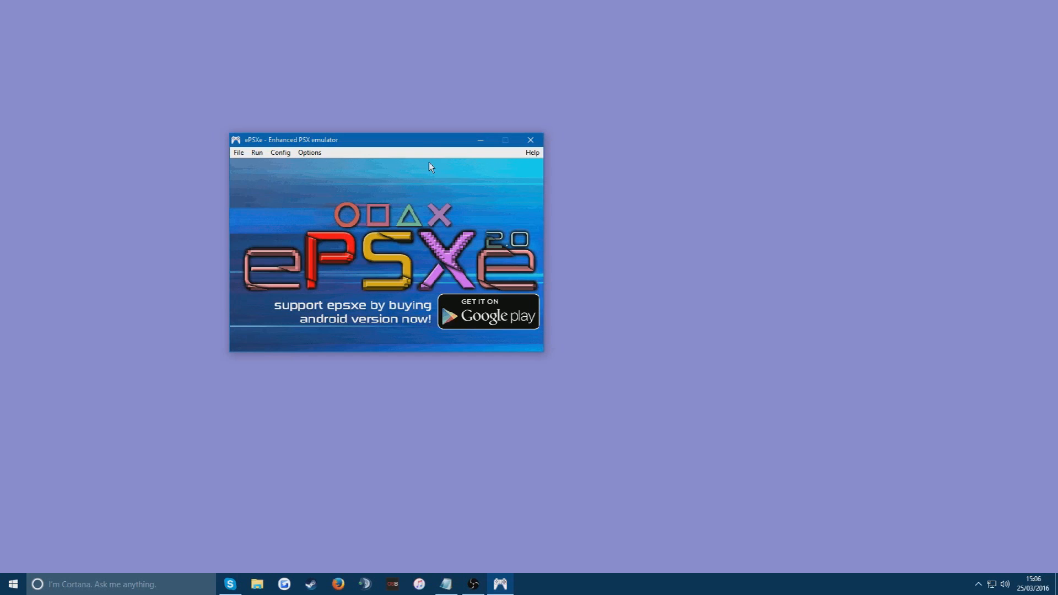
mouse_move(408, 280)
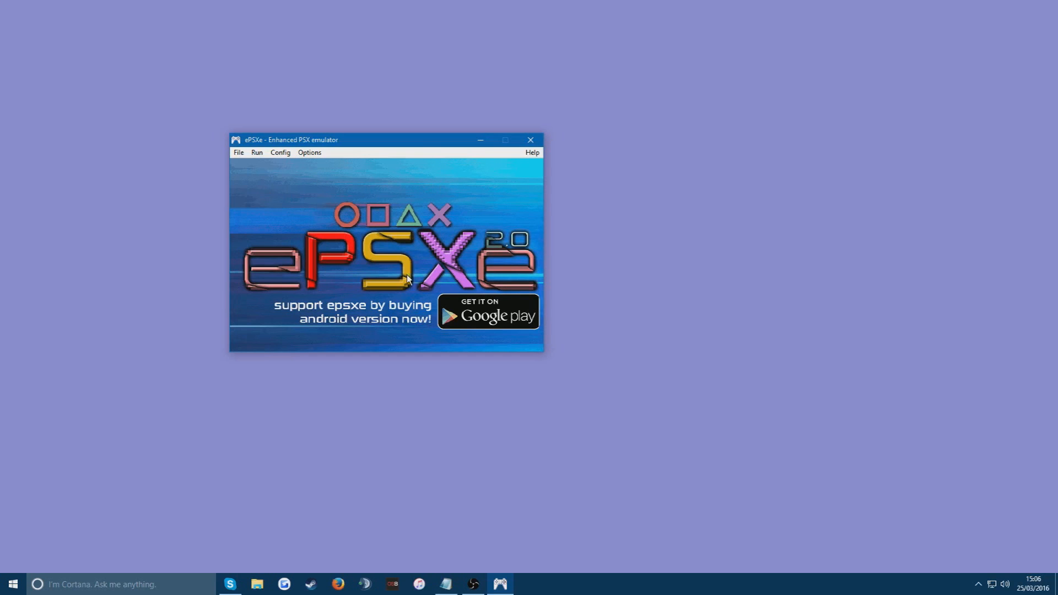
Set ePSXe's BIOS via Config > Bios to the PSX - SCPH1001 file in PS1 Emulators
click(280, 152)
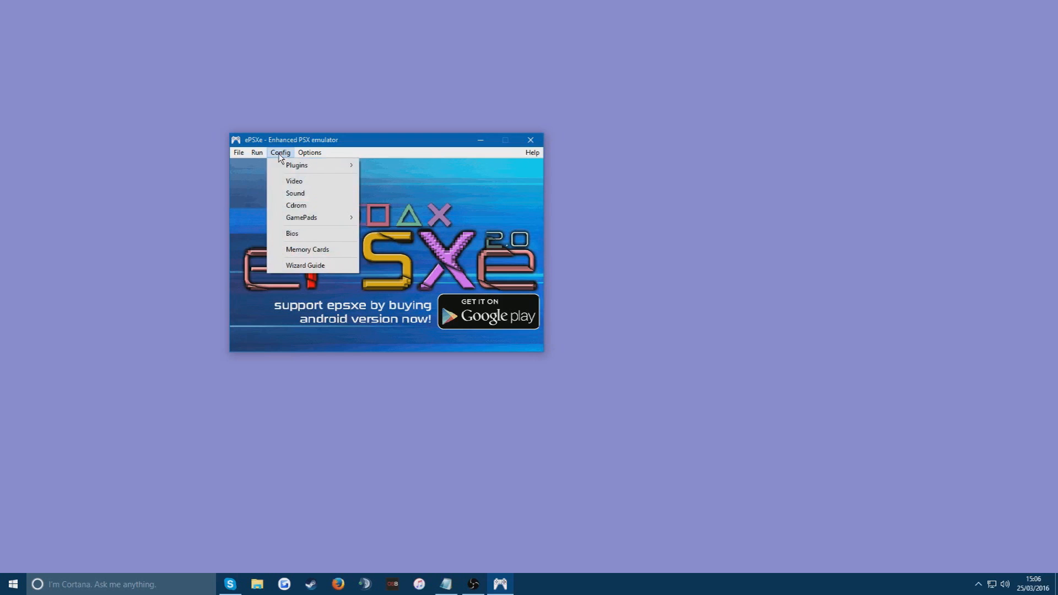
mouse_move(305, 233)
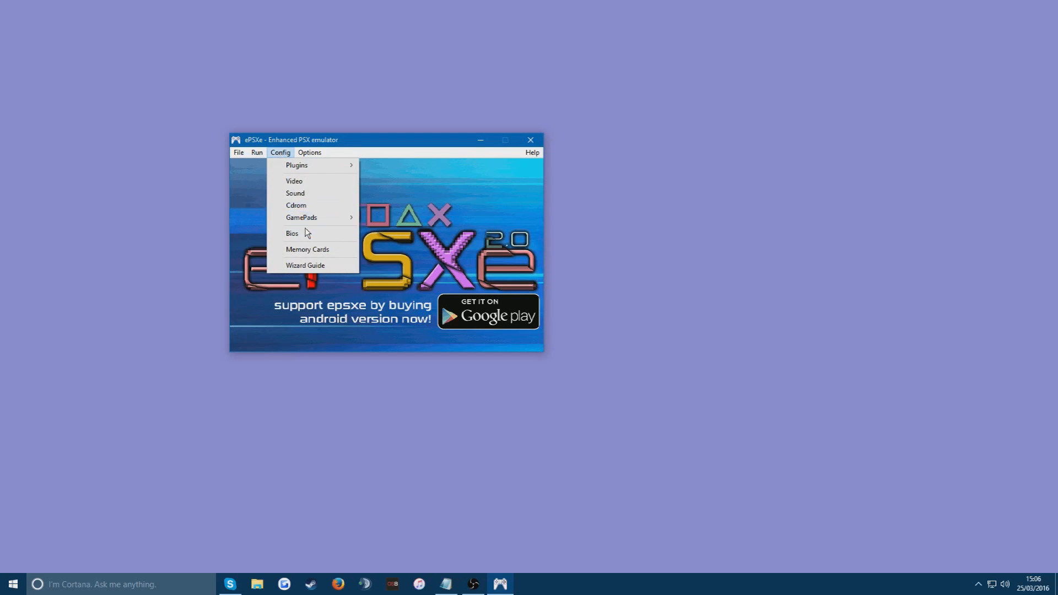
click(292, 232)
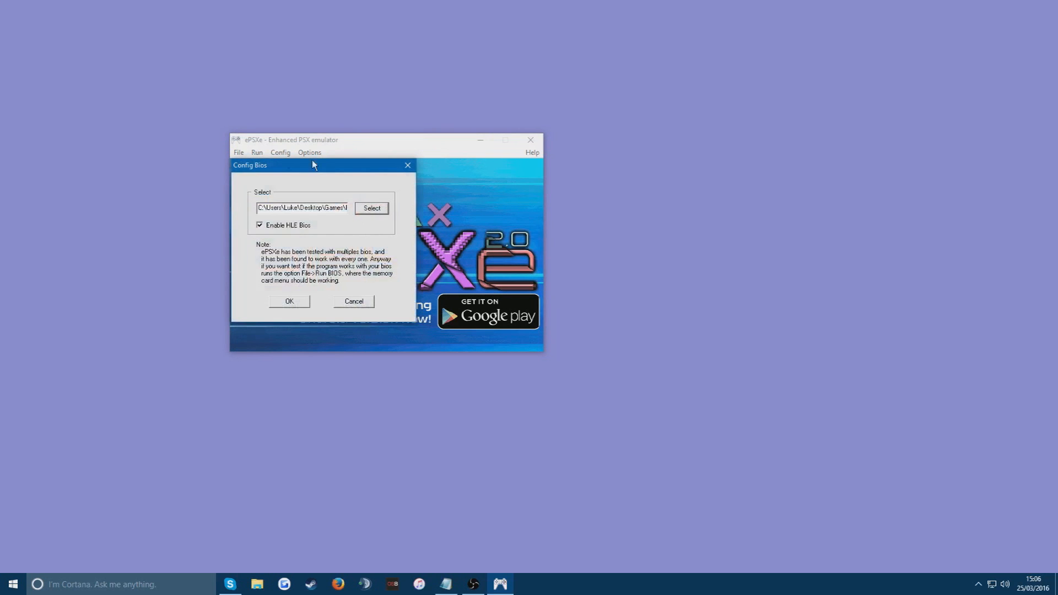
mouse_move(370, 218)
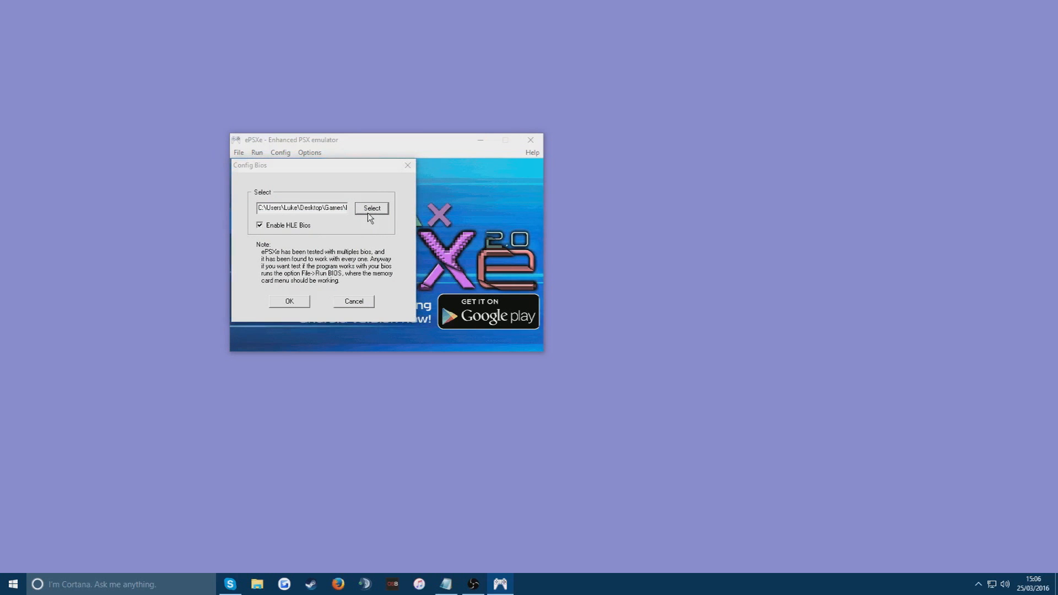
click(372, 208)
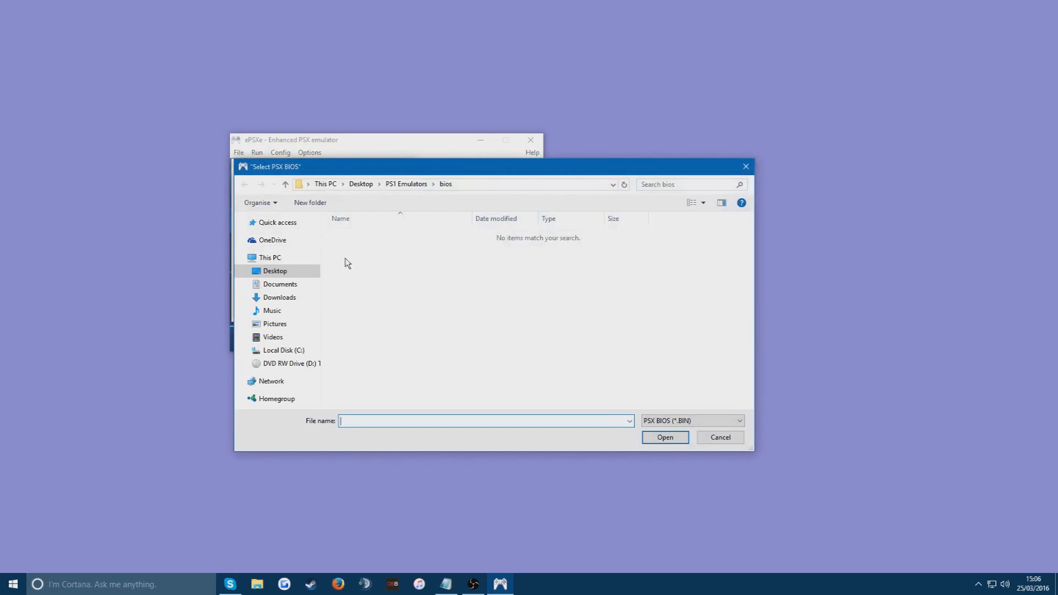
click(406, 184)
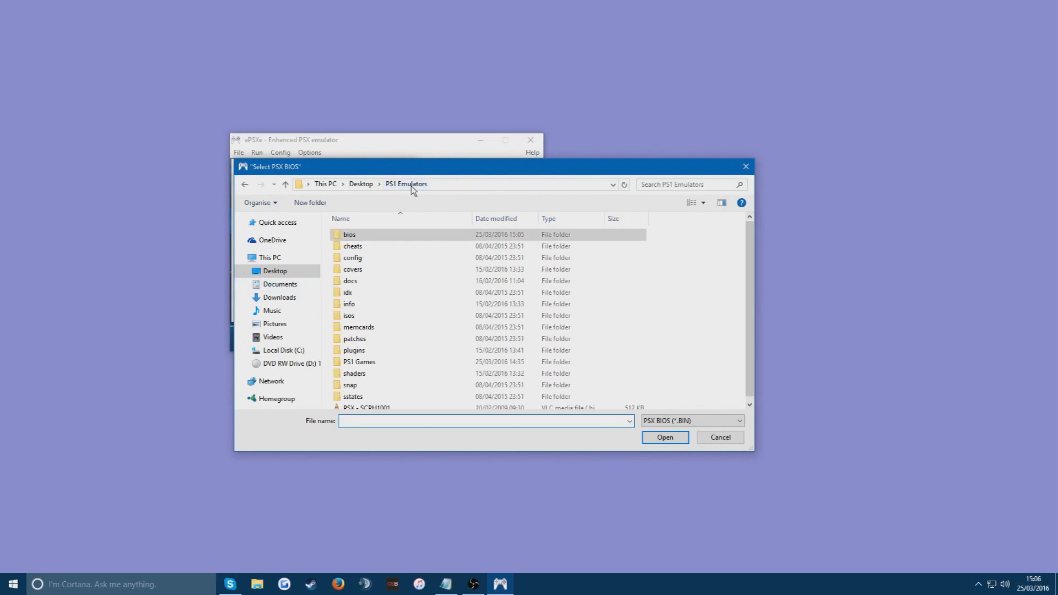
scroll(down, 3)
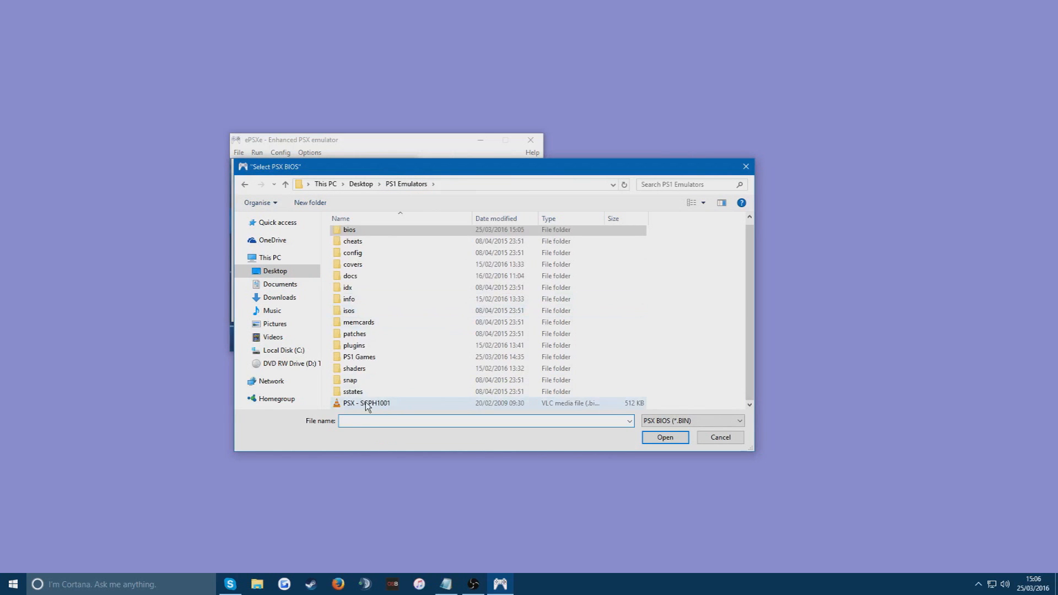
click(366, 403)
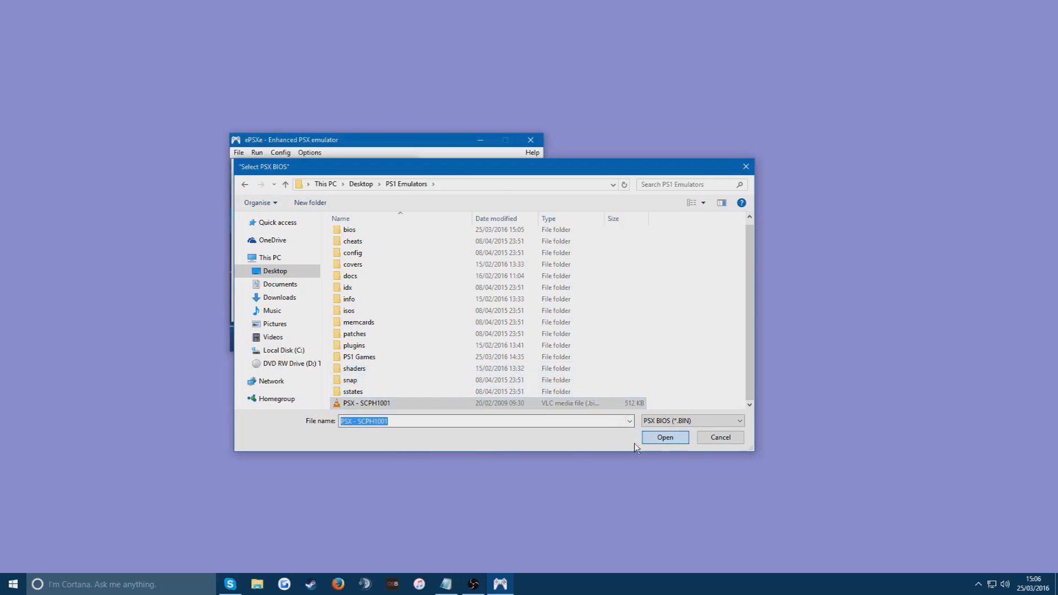
click(663, 438)
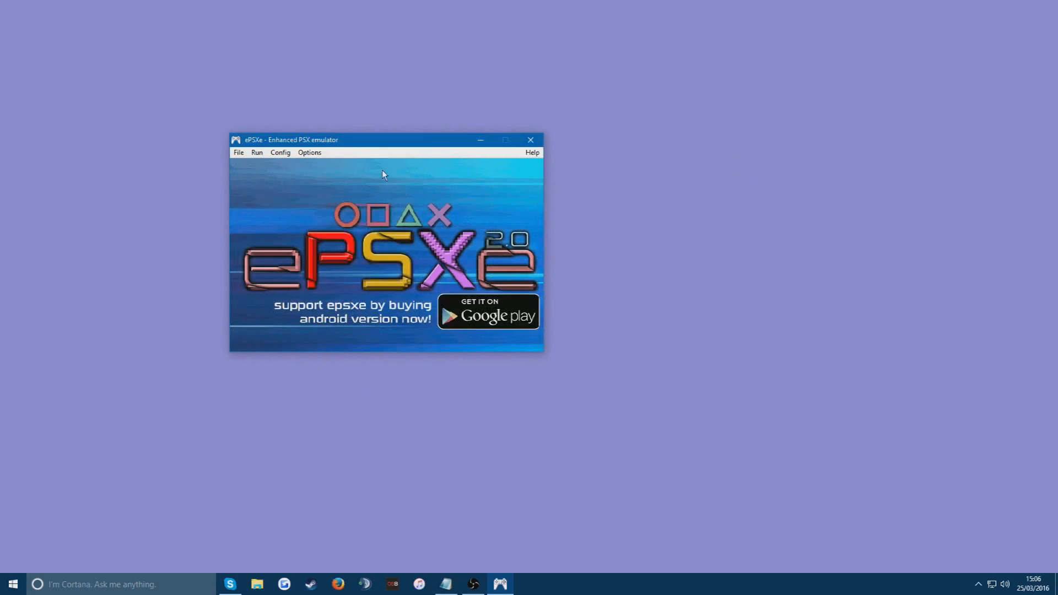
mouse_move(194, 302)
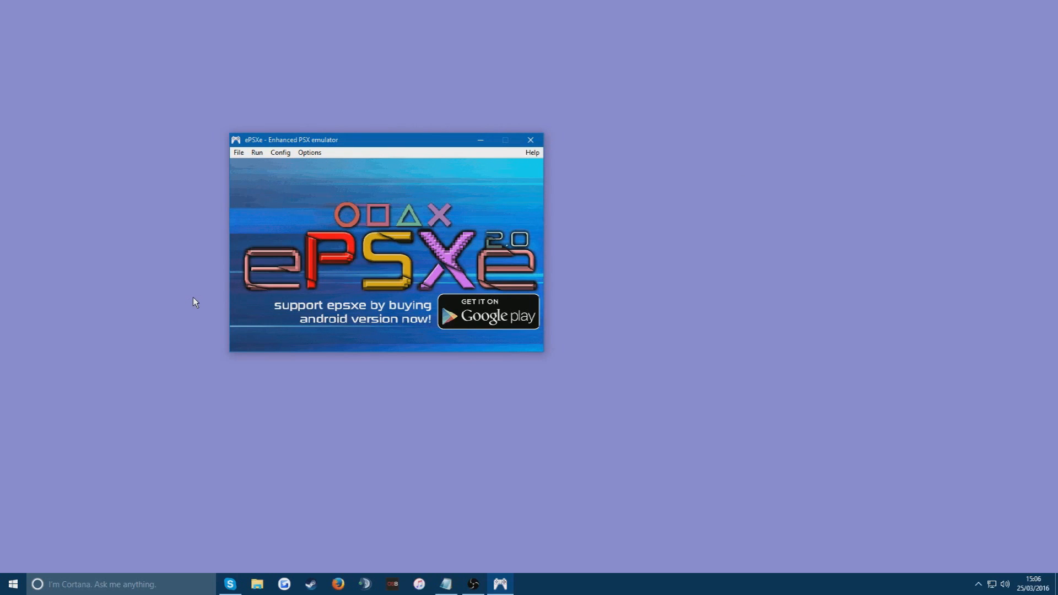
Open the gamepad configuration for Port 1, Pad 1 from the Config menu
click(309, 152)
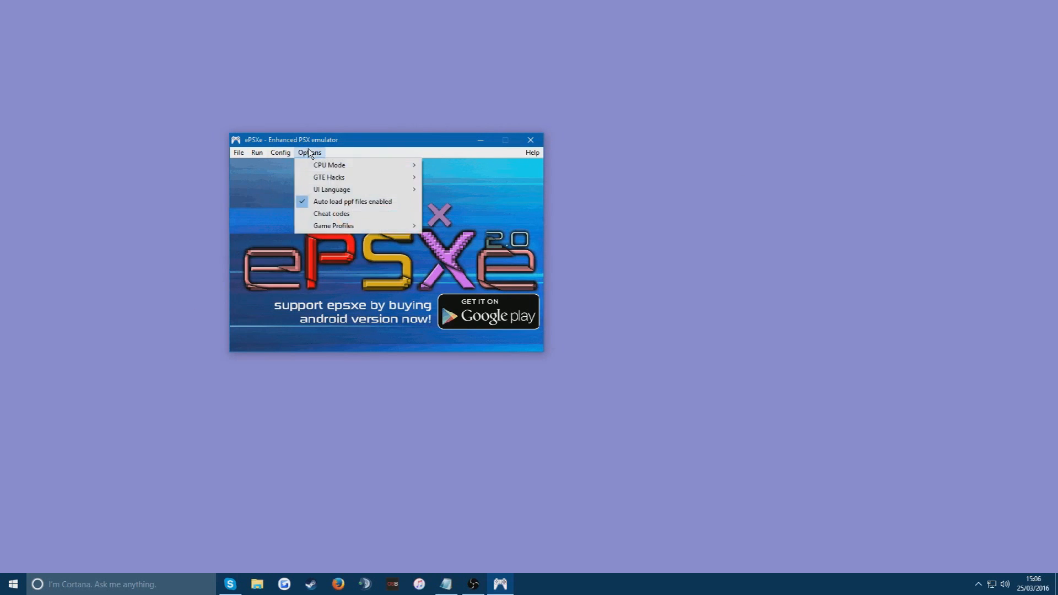
click(280, 152)
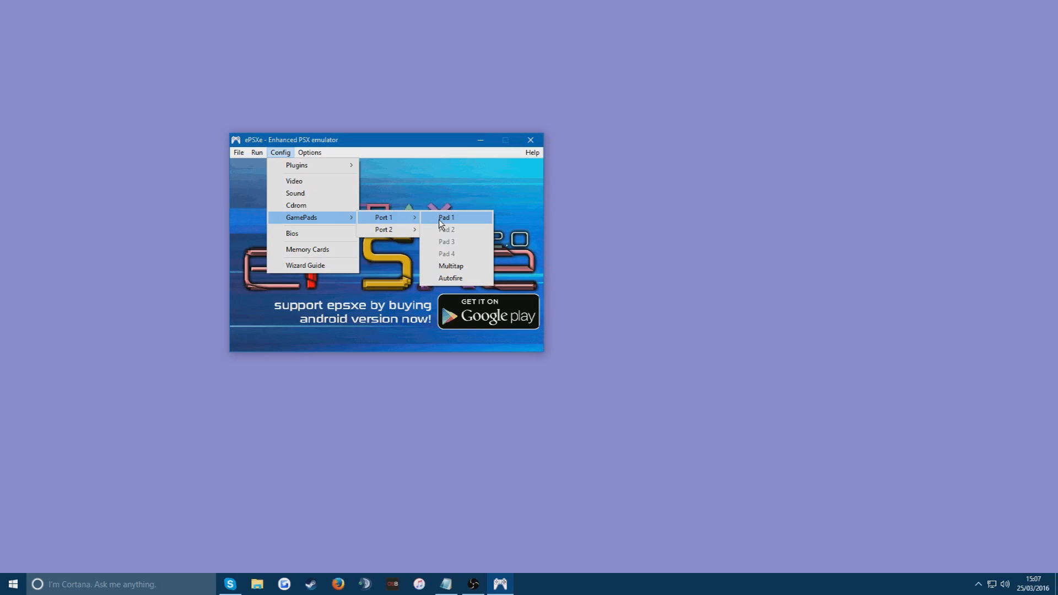
click(446, 217)
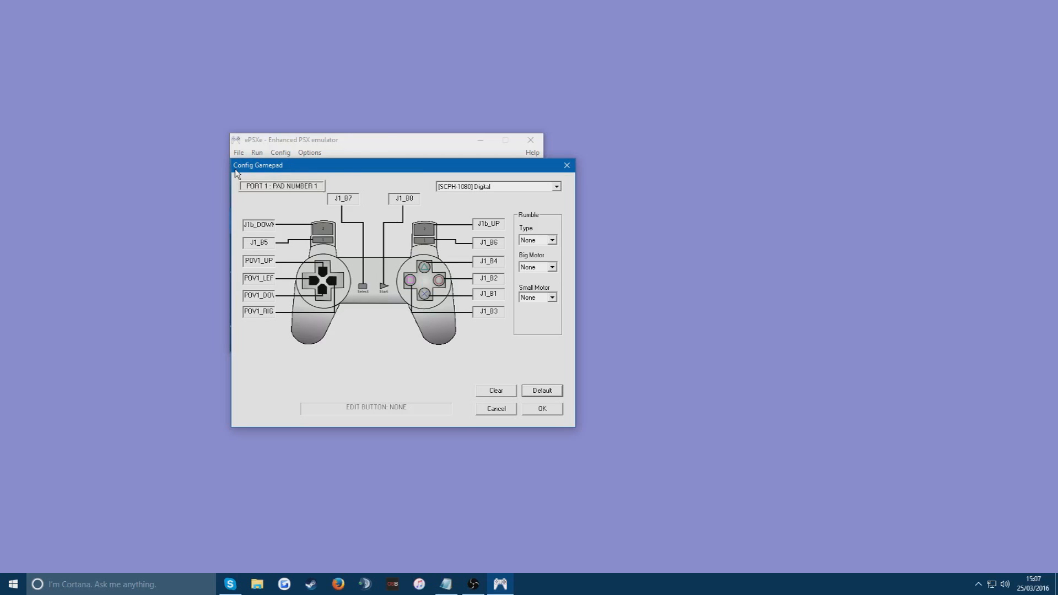
Reassign the L2, L1, d-pad Left and d-pad Right buttons to the controller's inputs
click(258, 225)
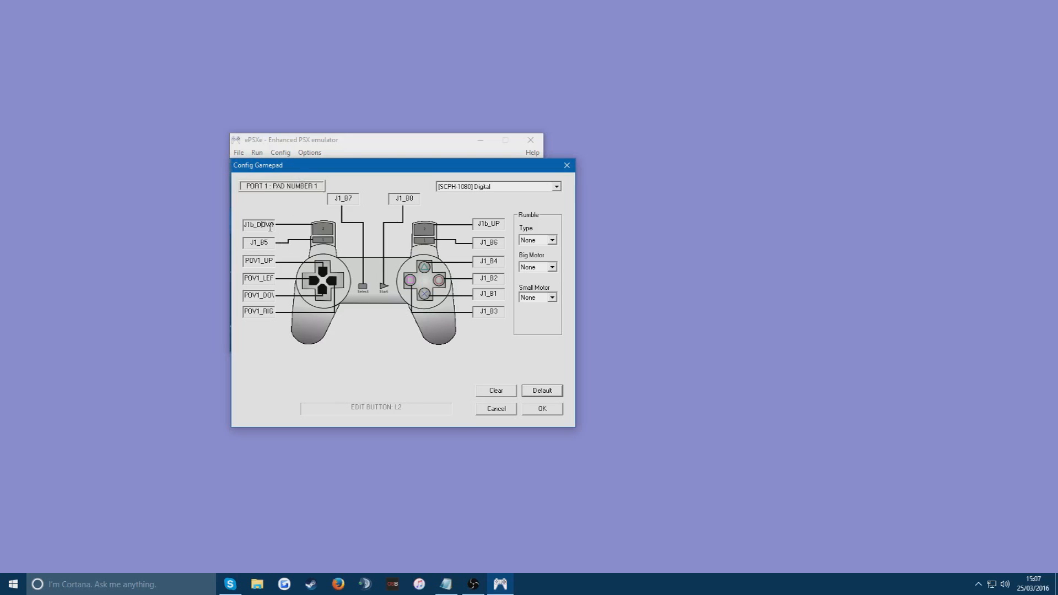
click(258, 224)
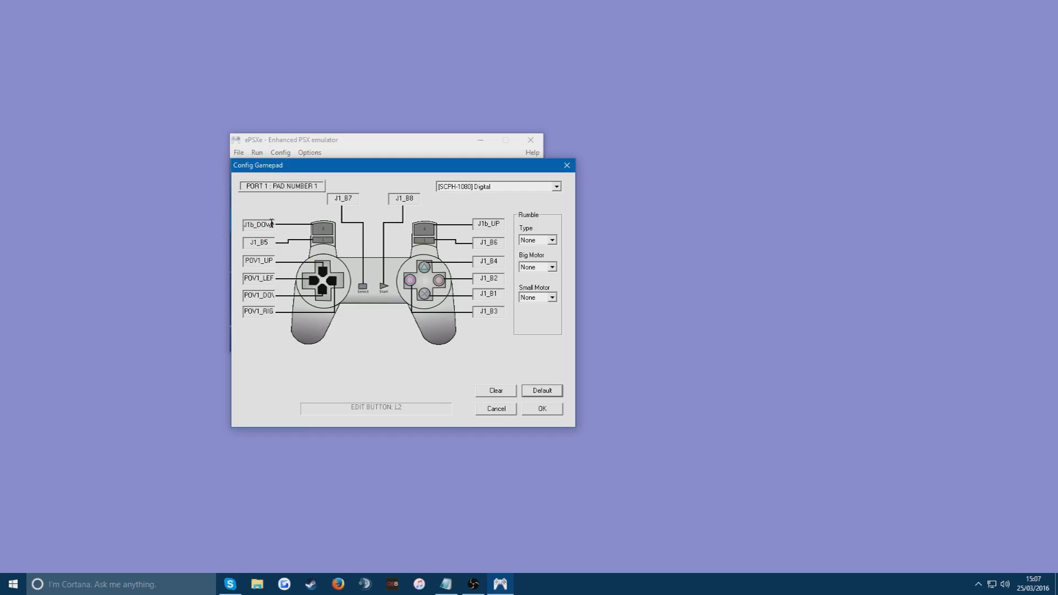
click(257, 224)
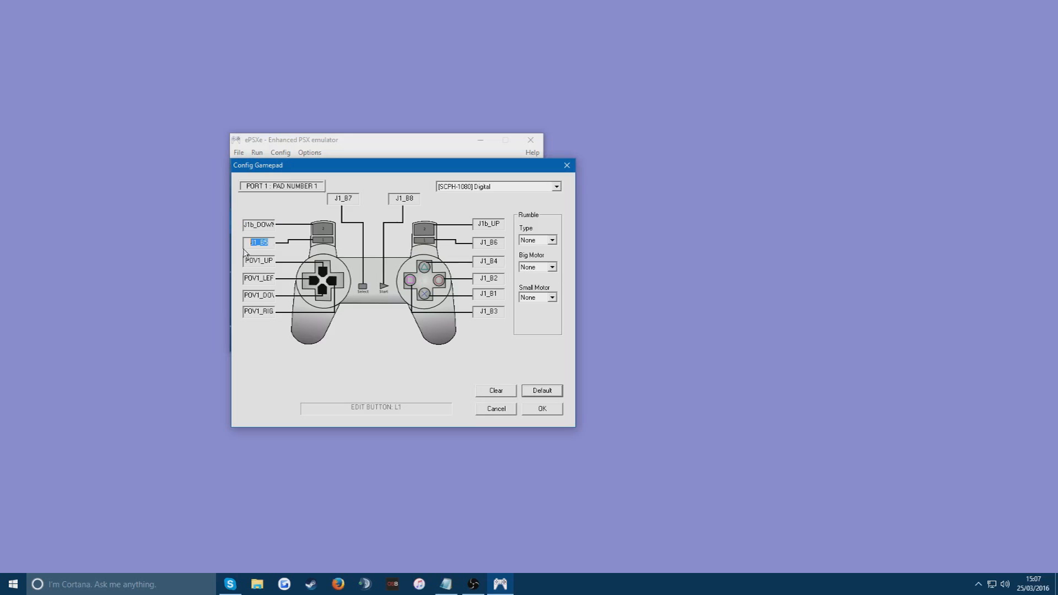
click(258, 278)
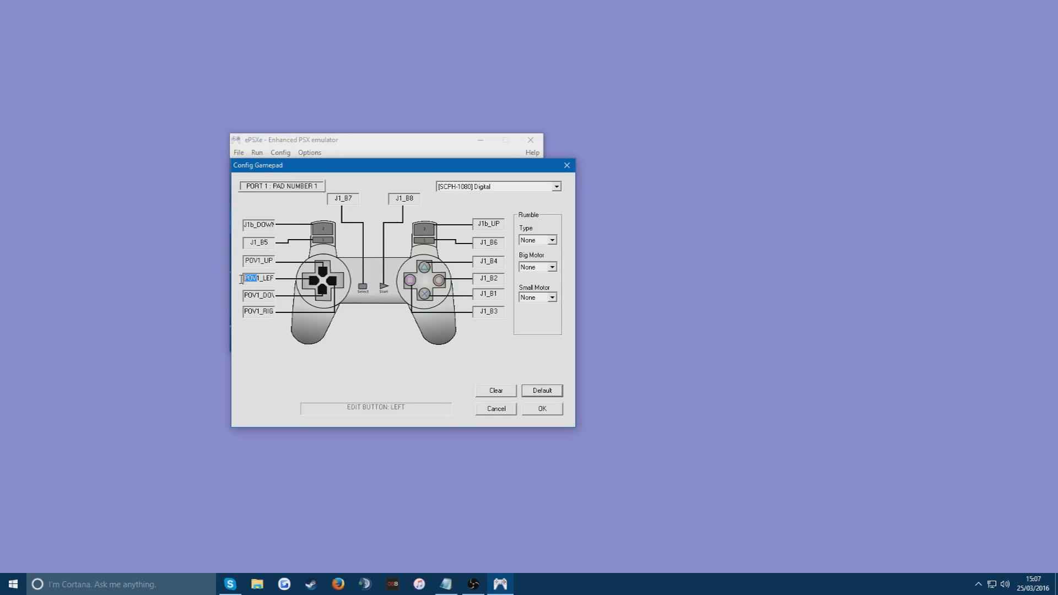
click(258, 311)
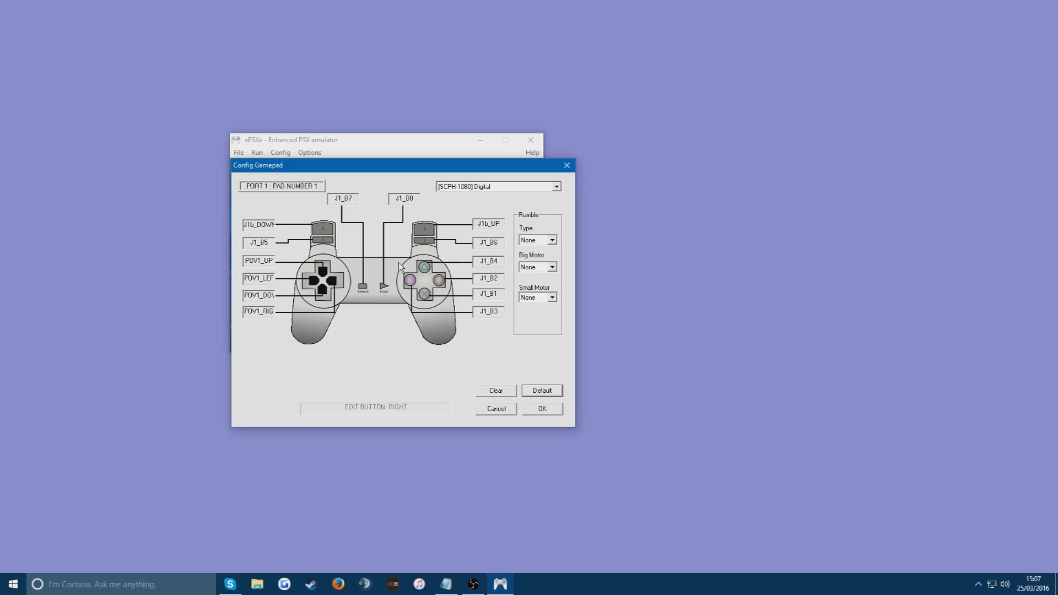
mouse_move(385, 274)
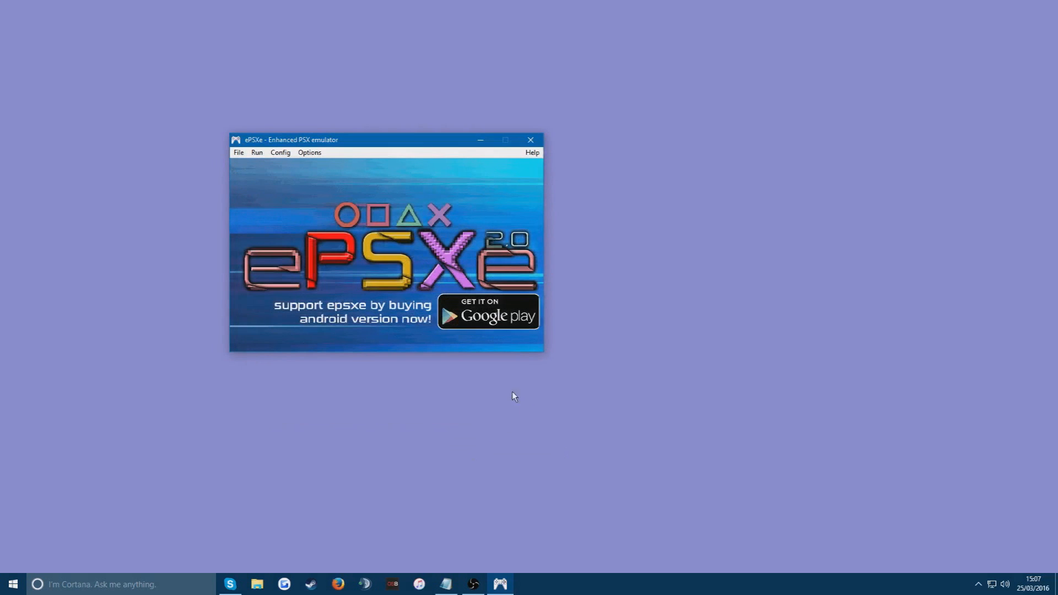
mouse_move(560, 164)
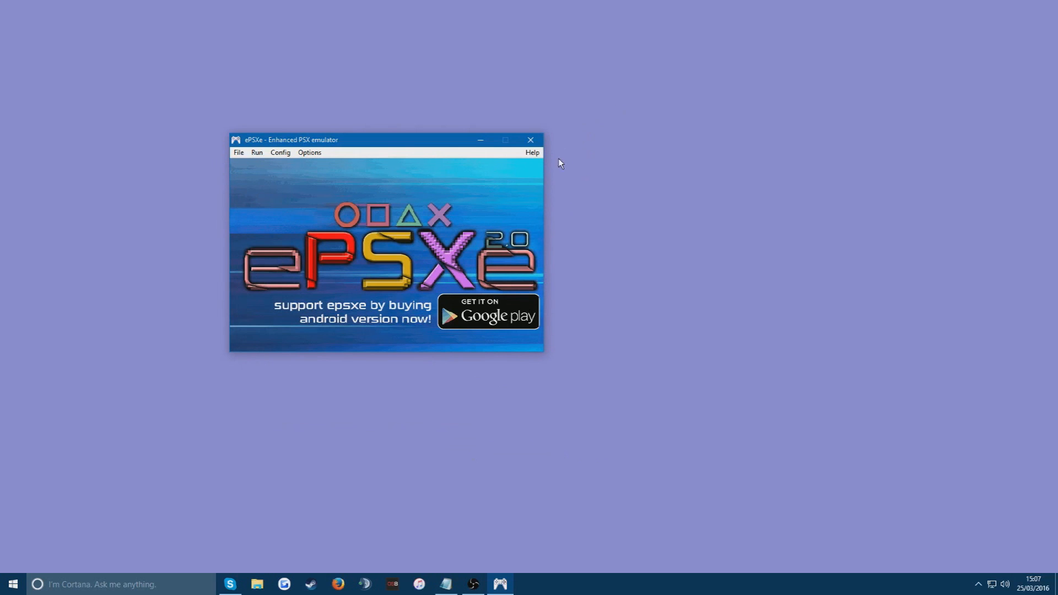
mouse_move(321, 236)
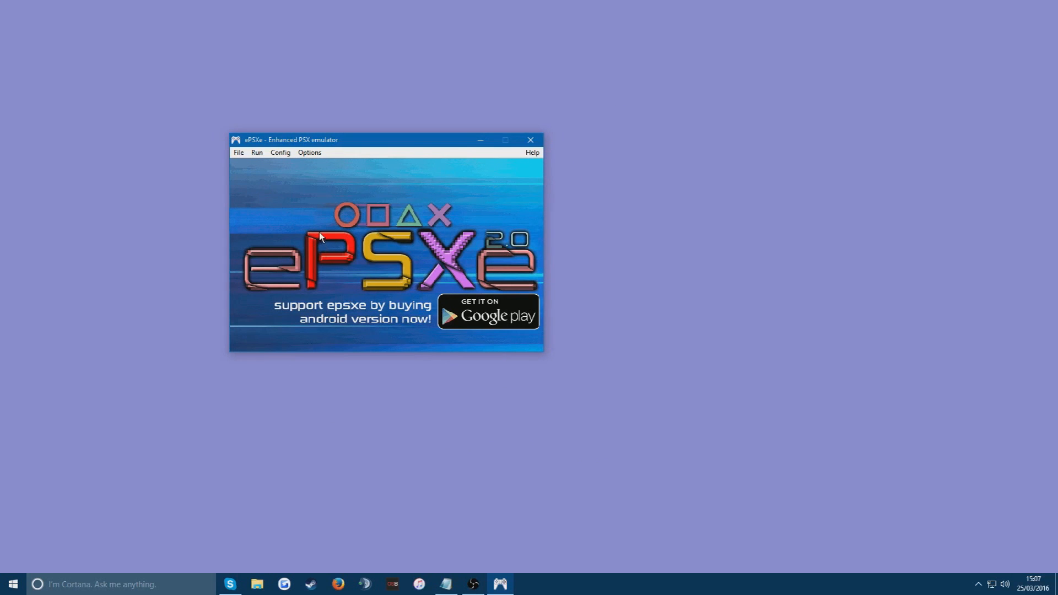
Run the Spyro - Year of the Dragon ISO from the PS1 Games folder via Run ISO
click(239, 152)
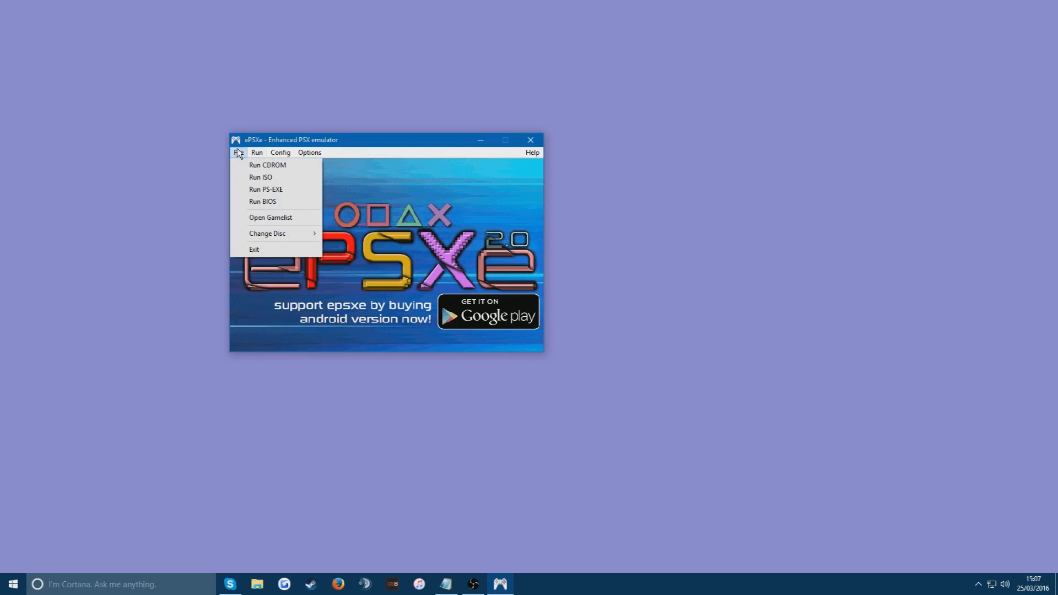
click(261, 177)
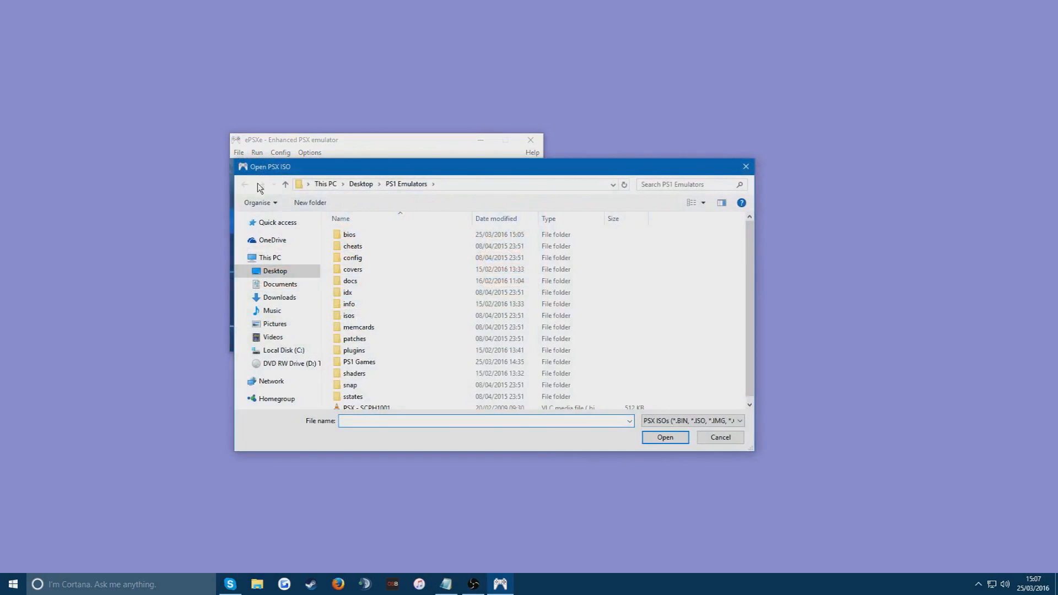
click(359, 356)
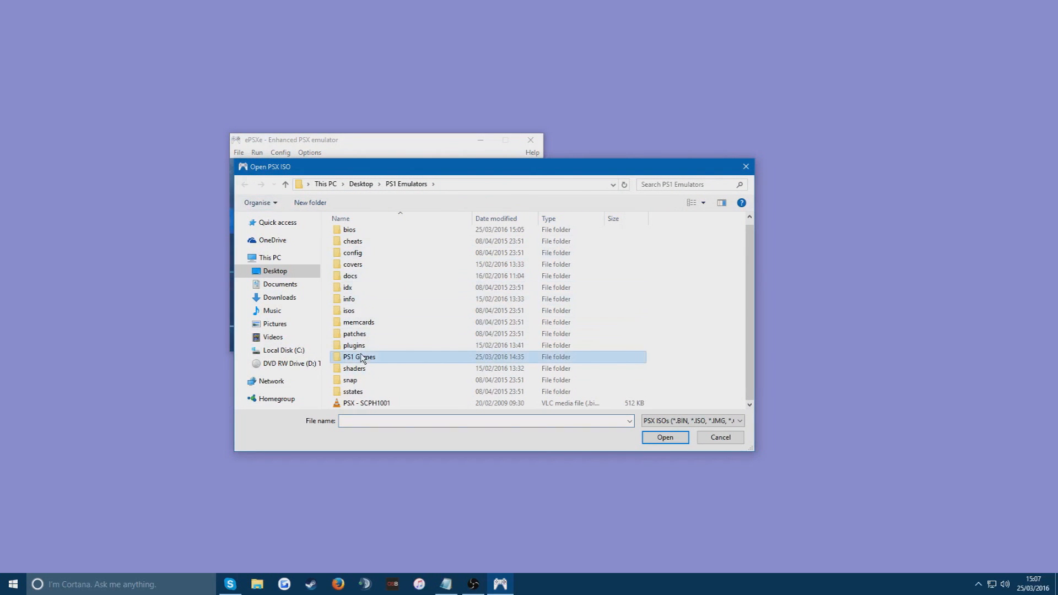
double_click(359, 356)
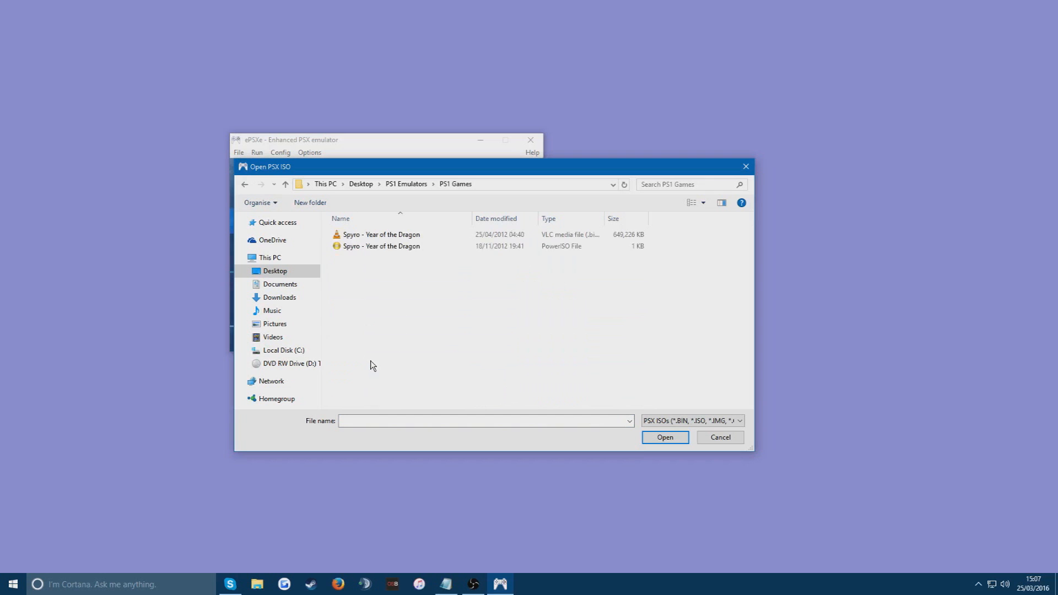
click(380, 246)
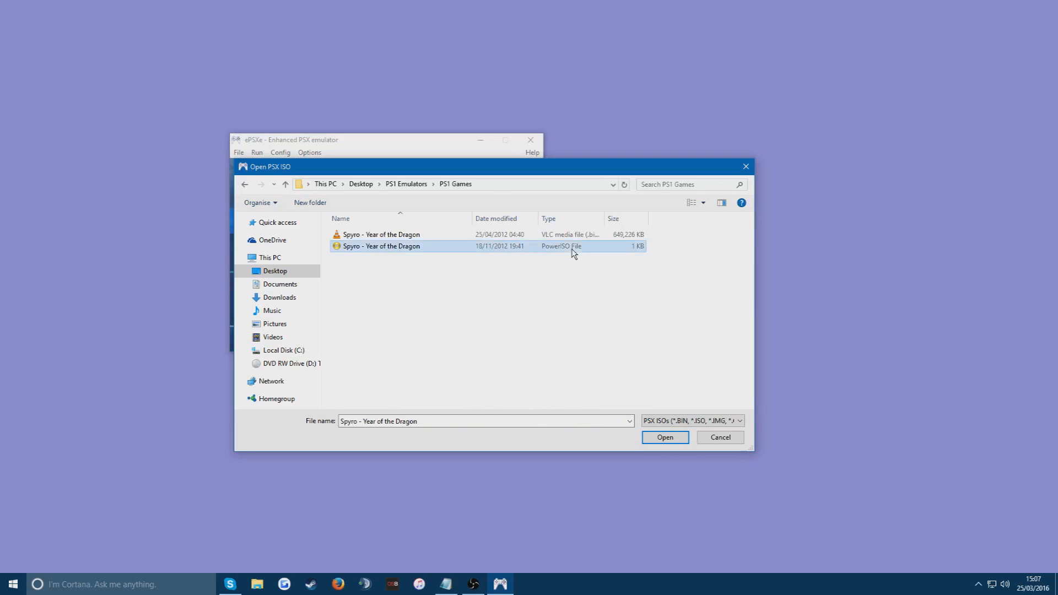
click(664, 438)
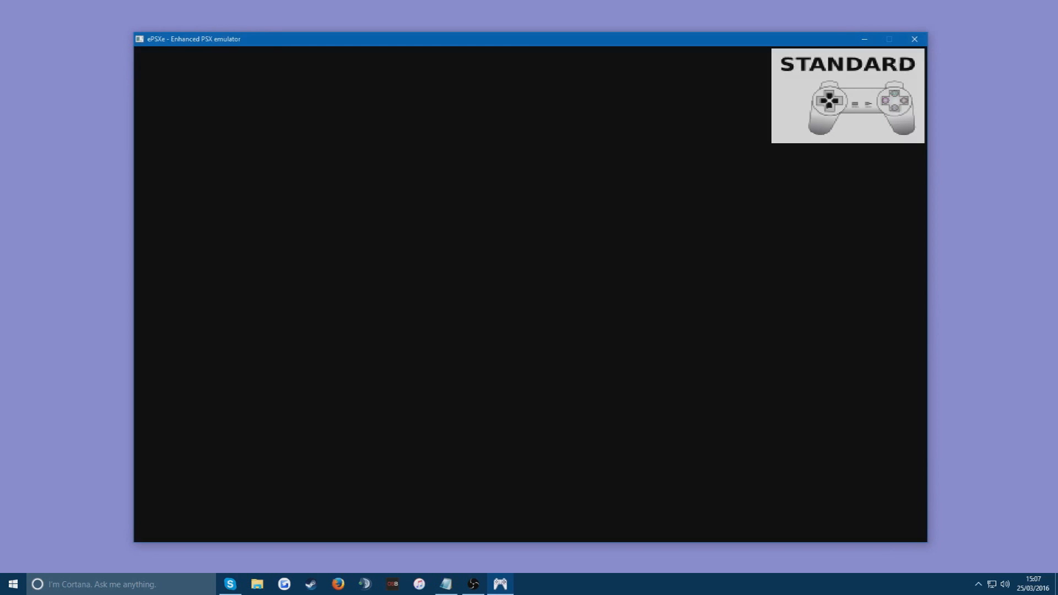
Mute ePSXe's channel in the Windows Volume Mixer while the Spyro intro plays
right_click(1005, 584)
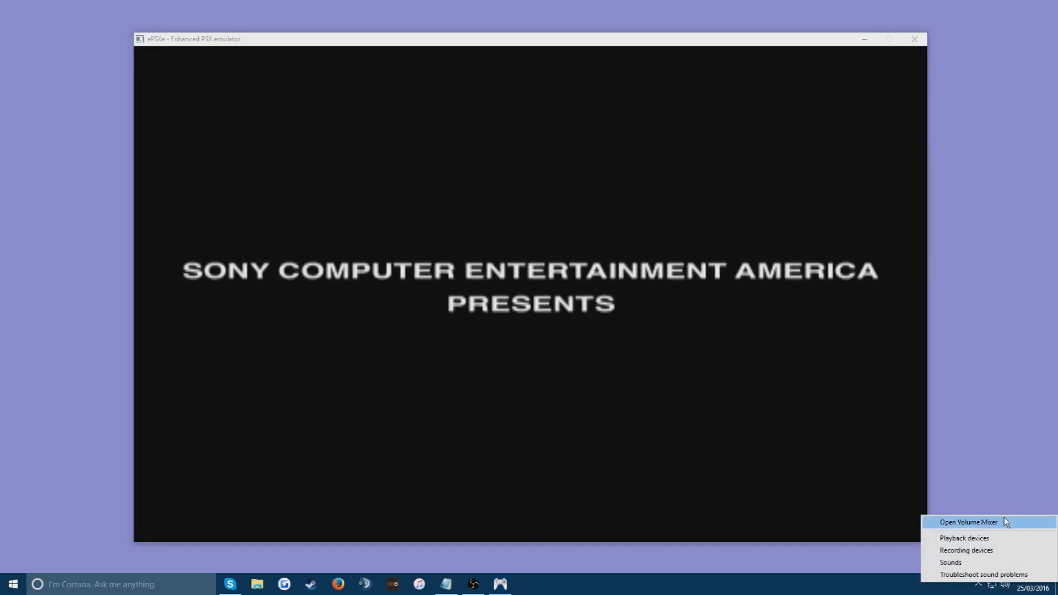
click(967, 521)
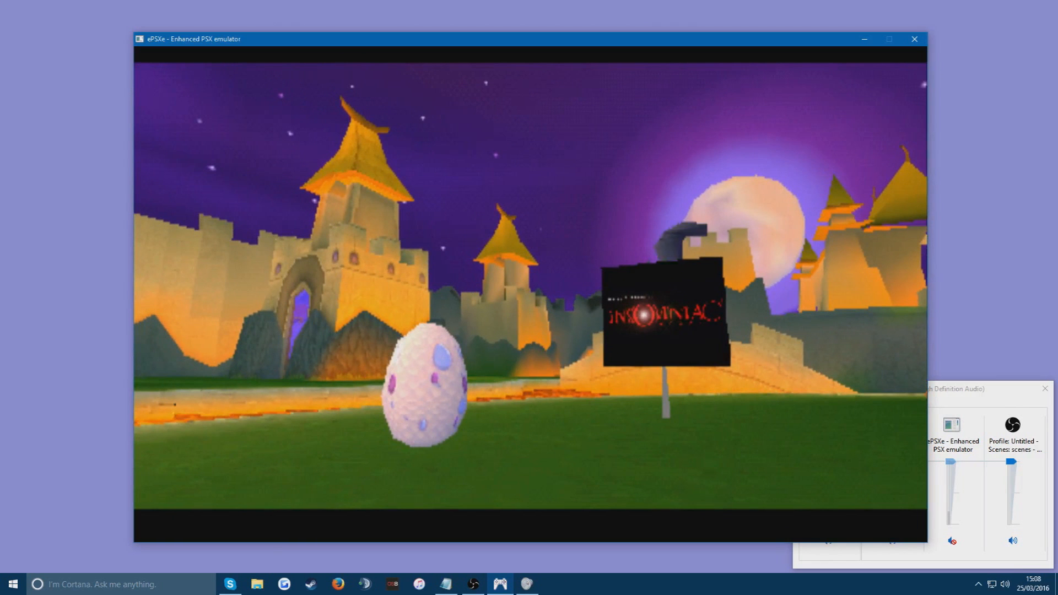
click(951, 540)
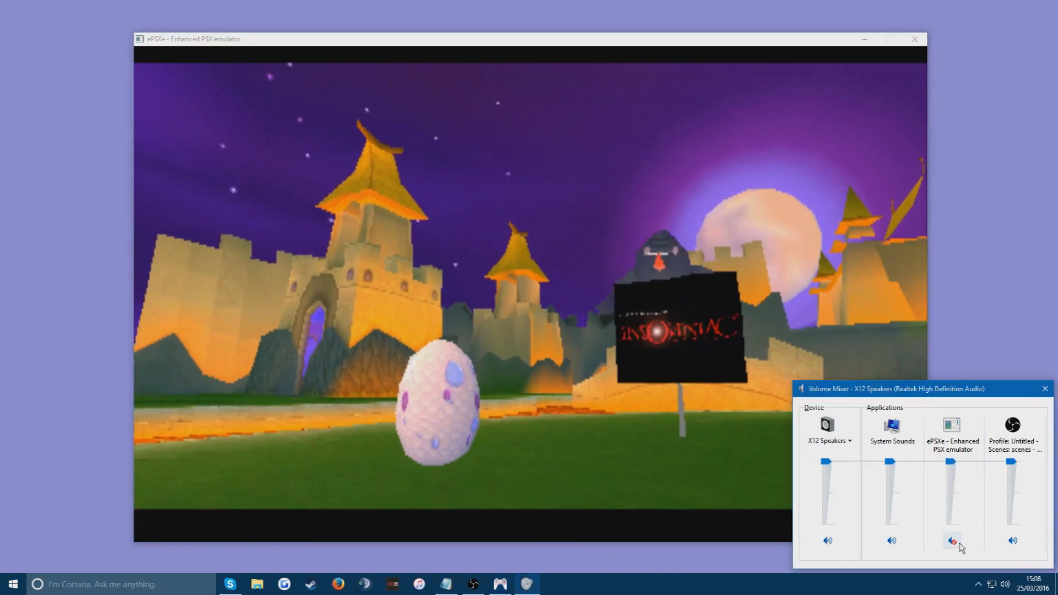
click(951, 540)
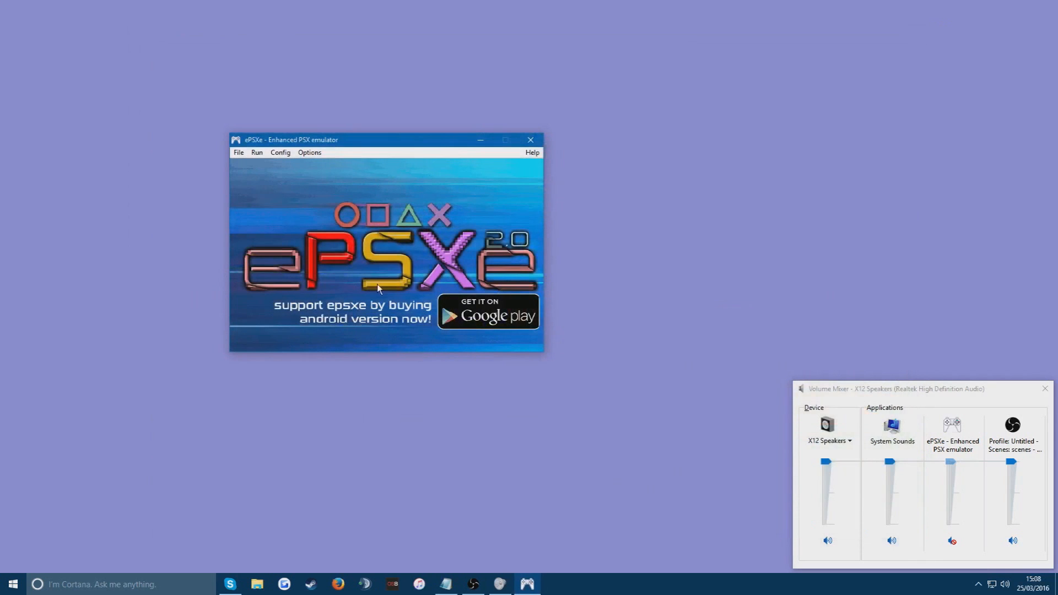
Browse the File, Run, Options and Config menus of the emulator
click(238, 152)
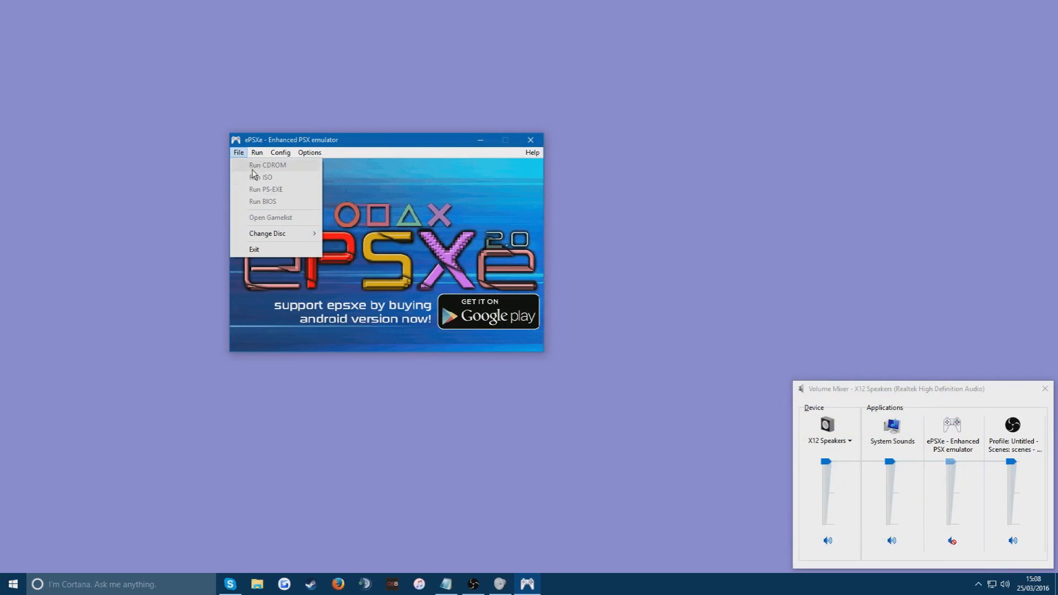
click(256, 153)
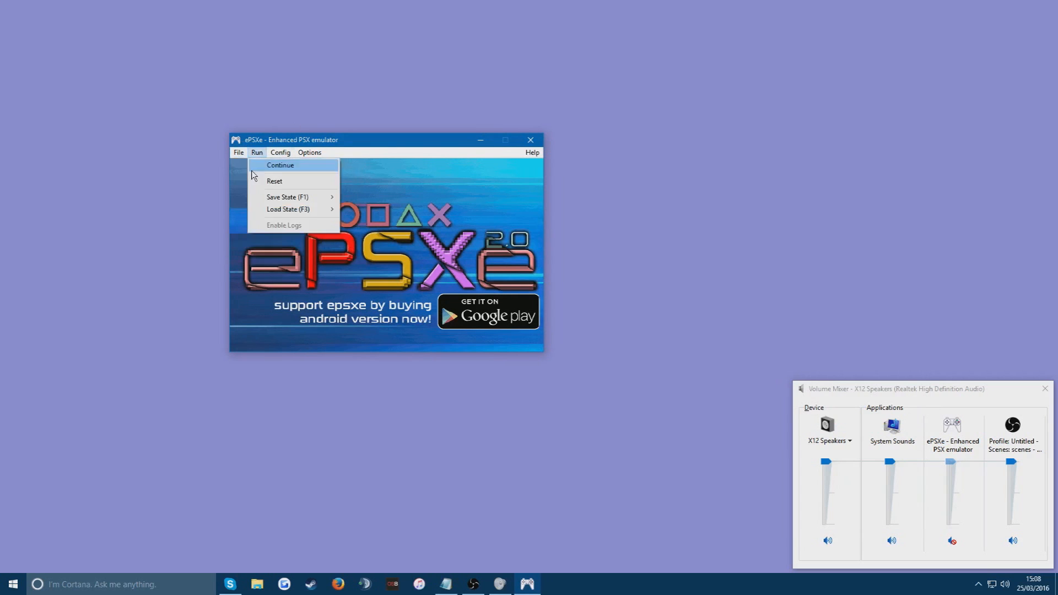
click(238, 152)
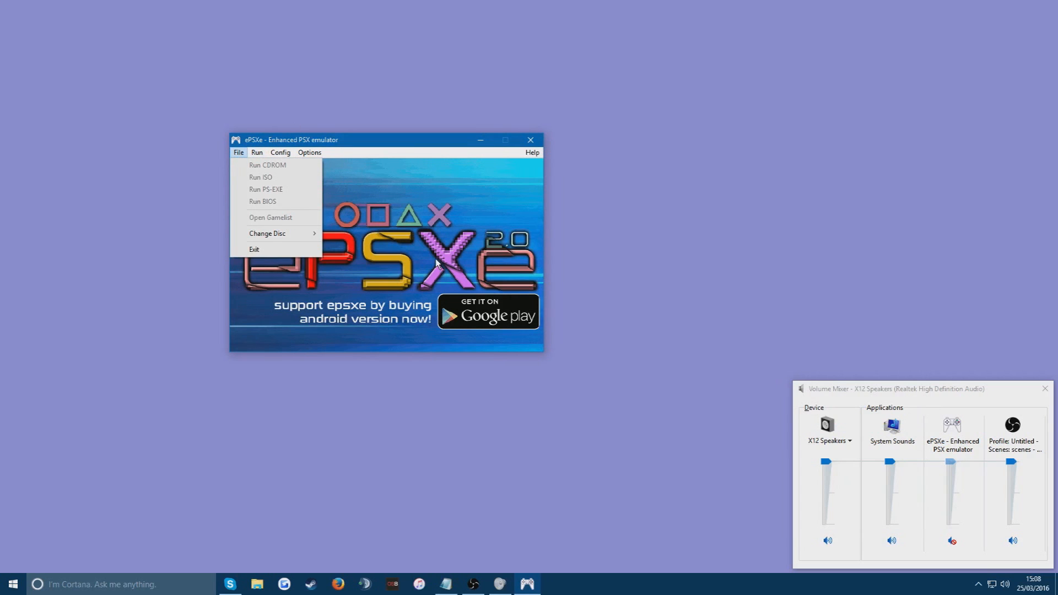
mouse_move(351, 174)
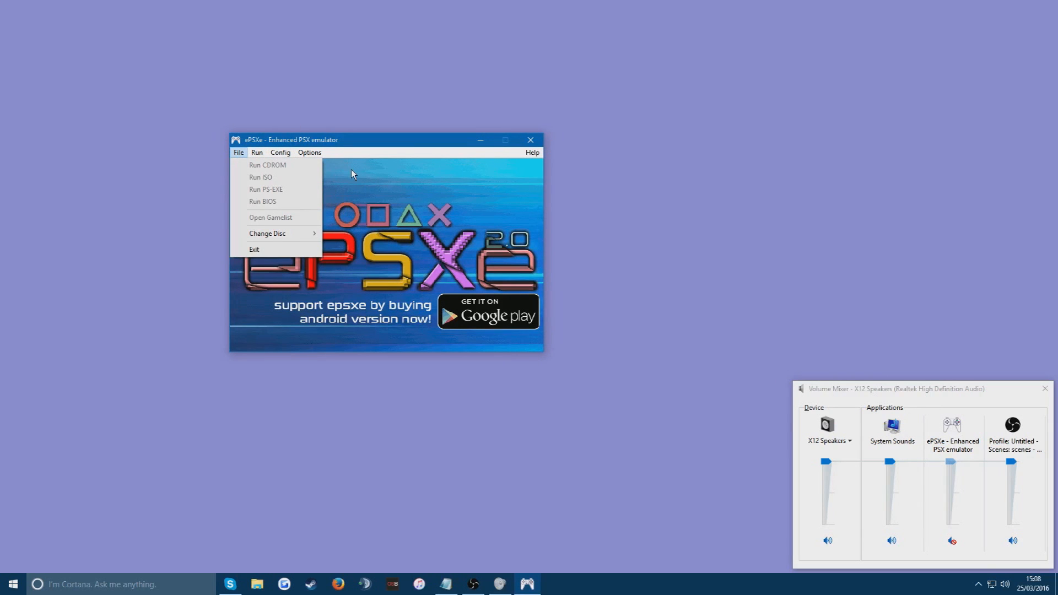
click(308, 152)
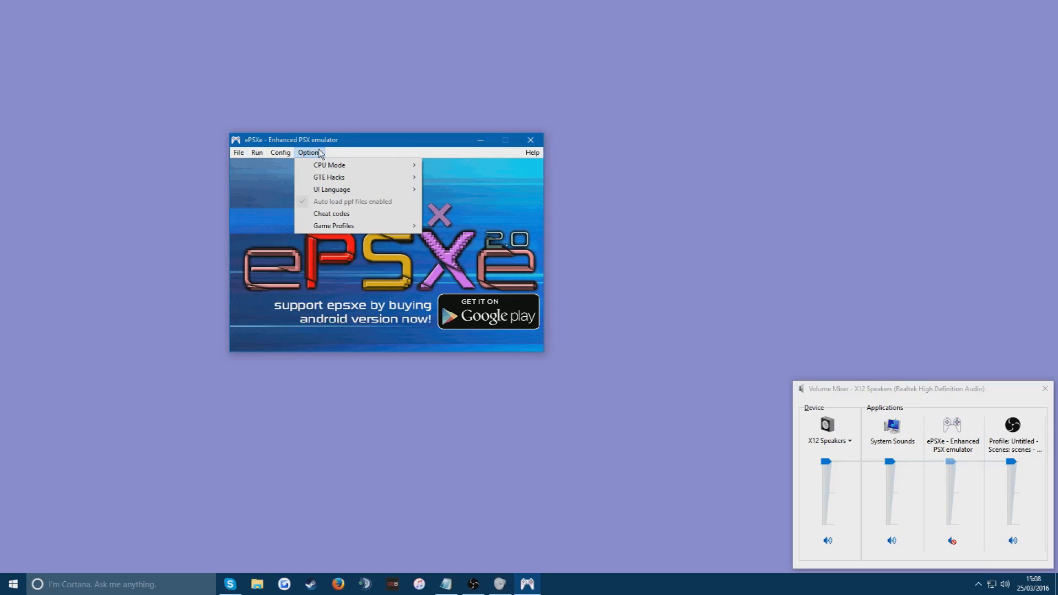
click(280, 152)
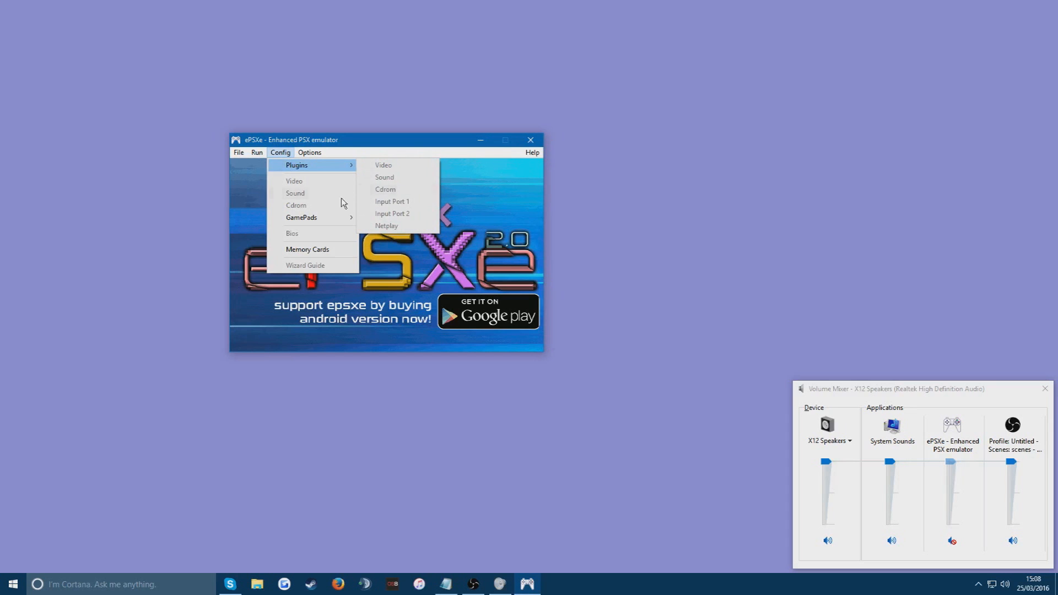
Close ePSXe and relaunch it from its desktop shortcut
click(531, 140)
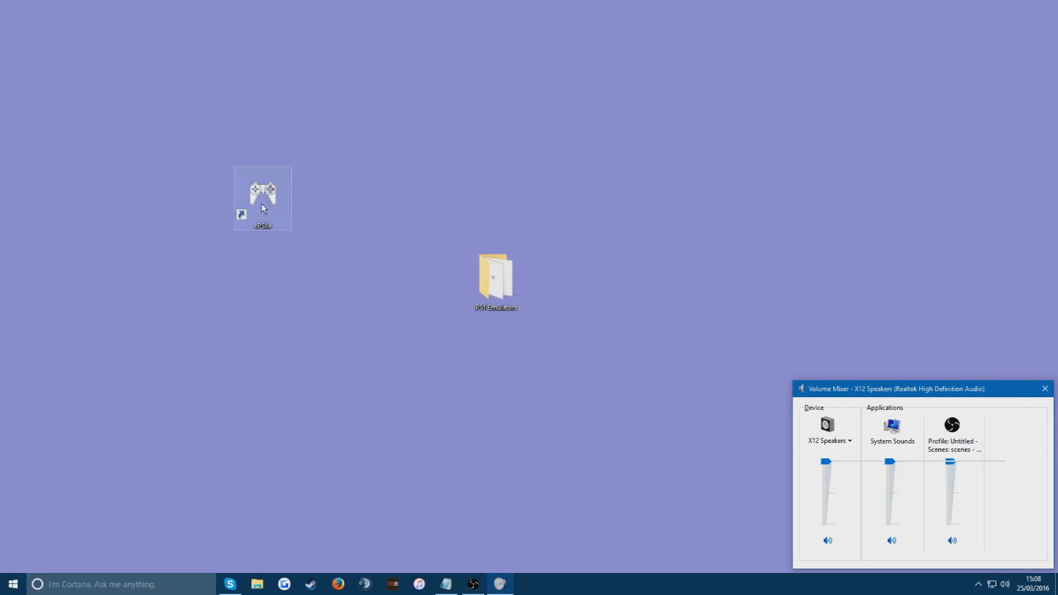
double_click(263, 196)
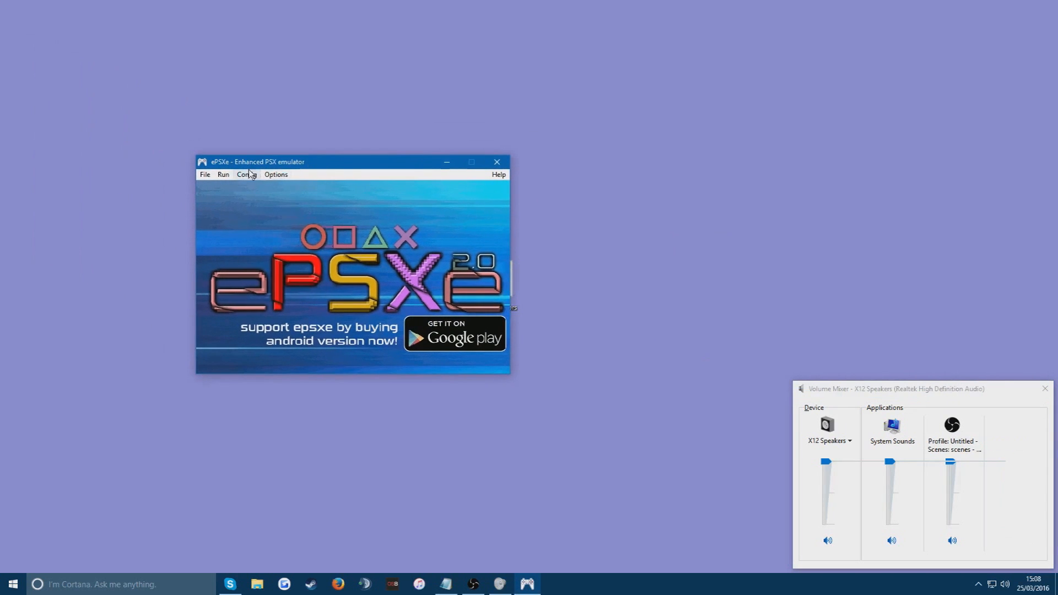
click(246, 174)
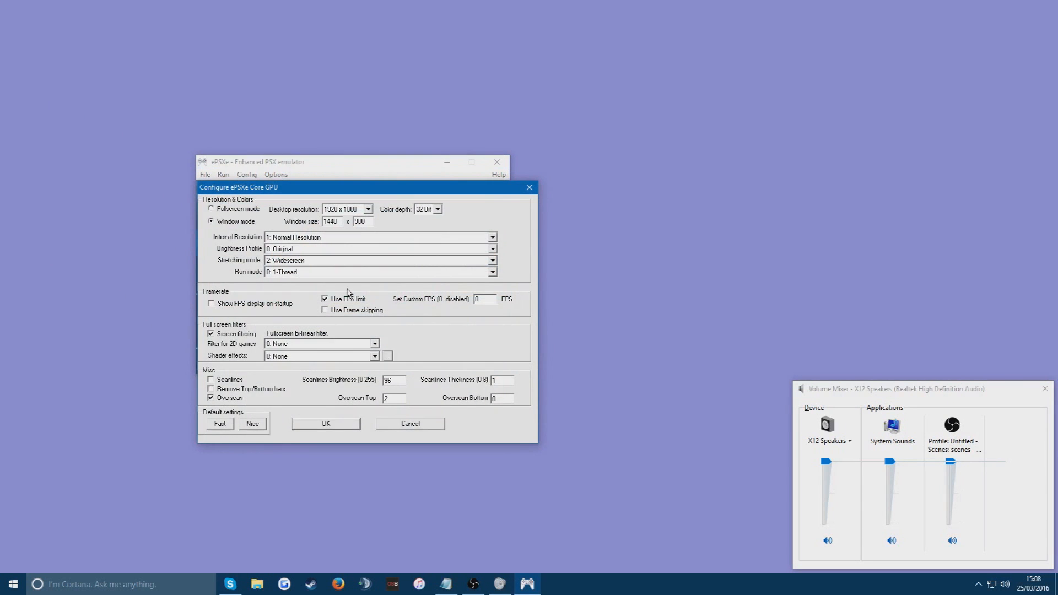
mouse_move(255, 213)
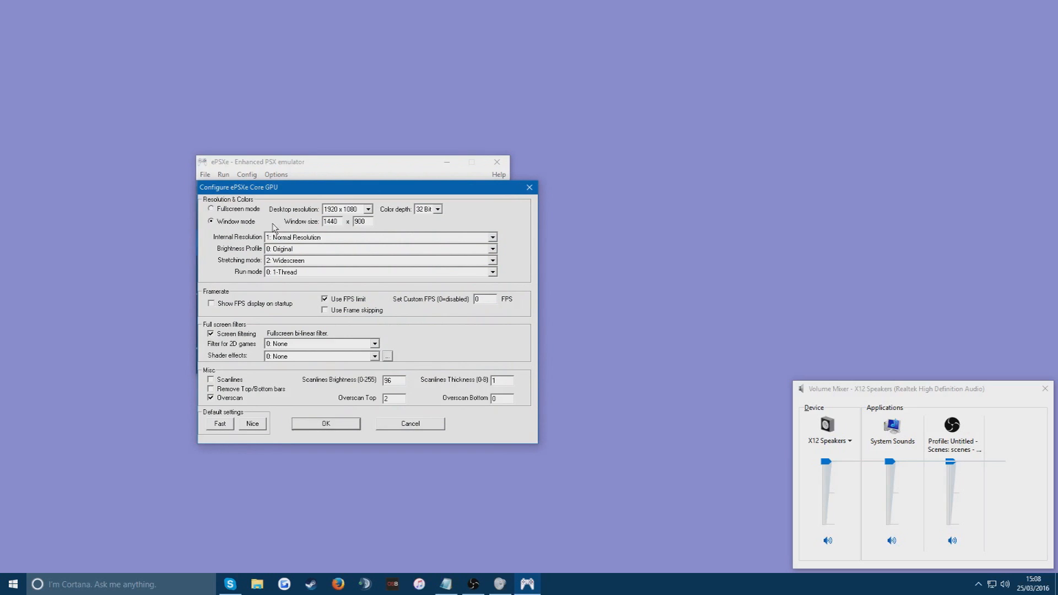
click(211, 208)
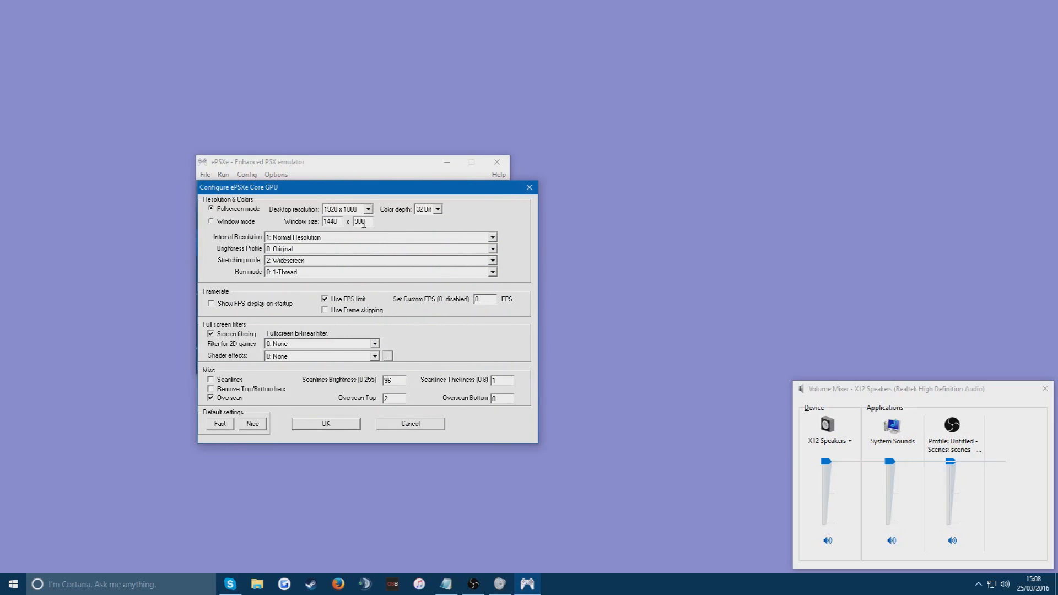
click(212, 221)
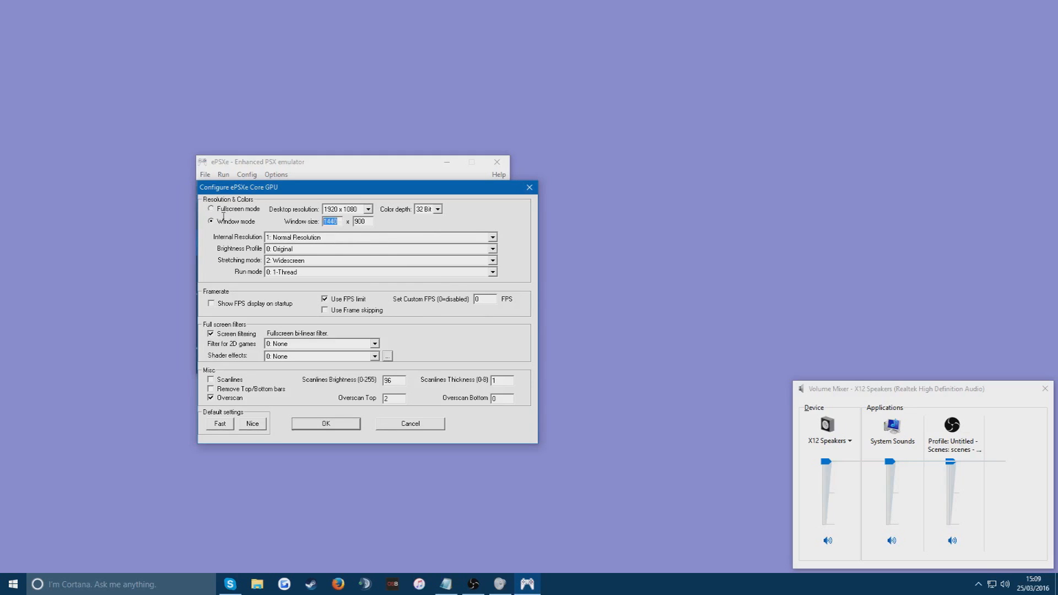
mouse_move(210, 233)
text(1270)
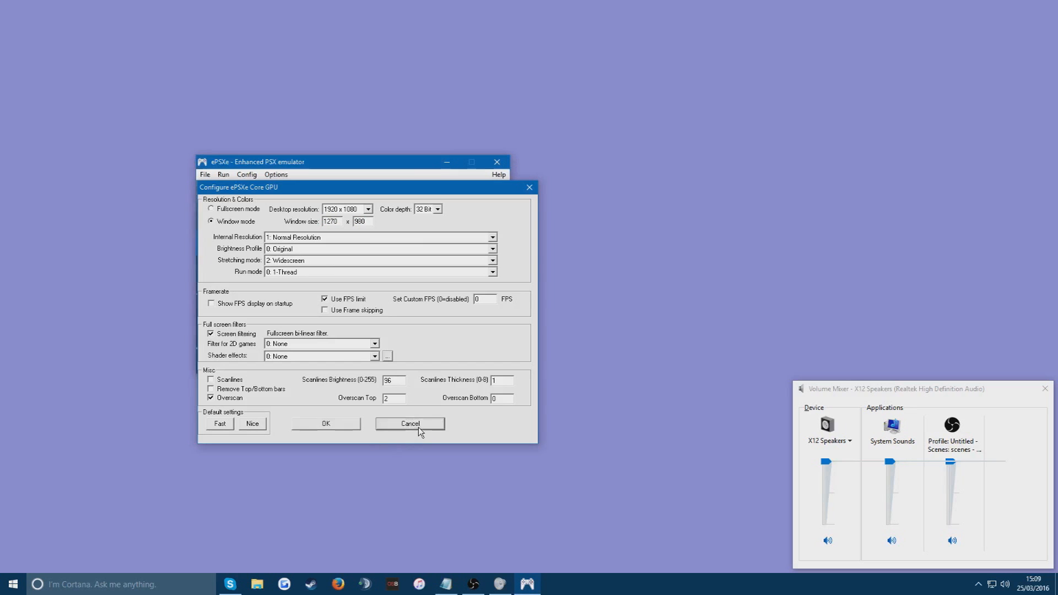
click(410, 423)
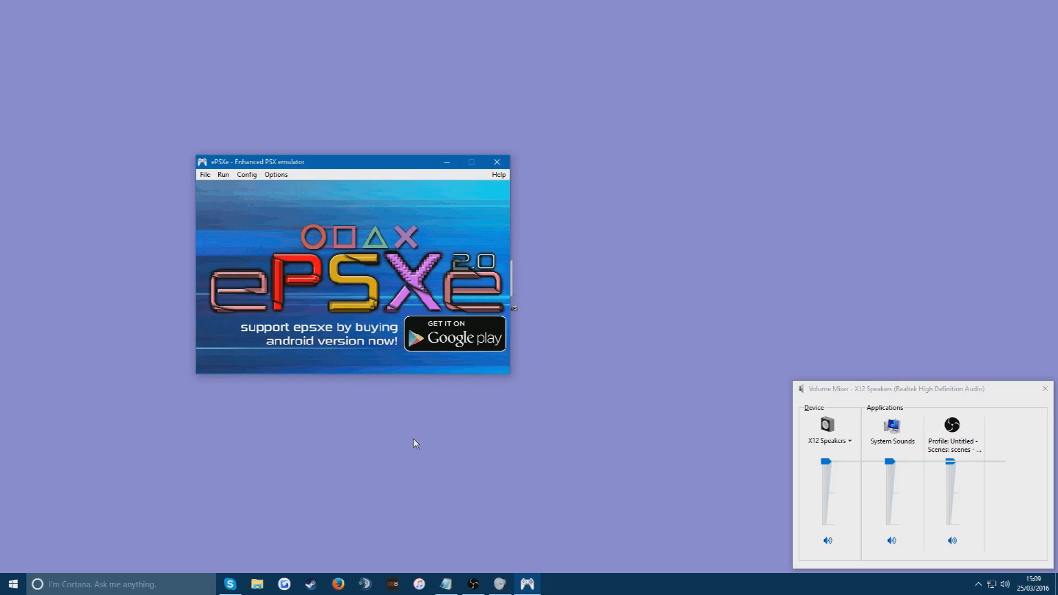
mouse_move(482, 444)
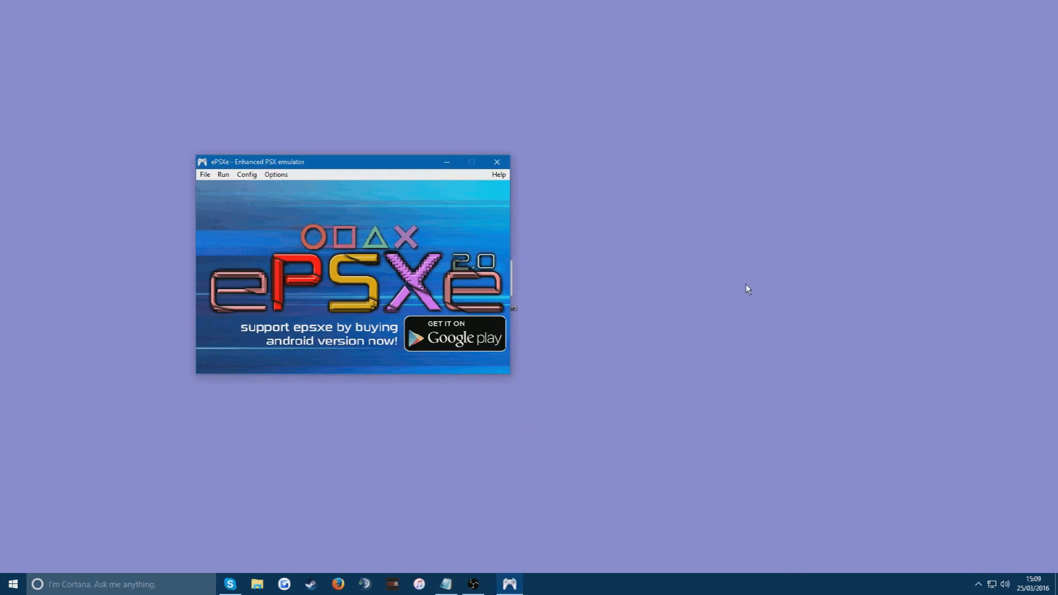
Drag the ePSXe window toward the centre of the desktop
drag(324, 161, 426, 218)
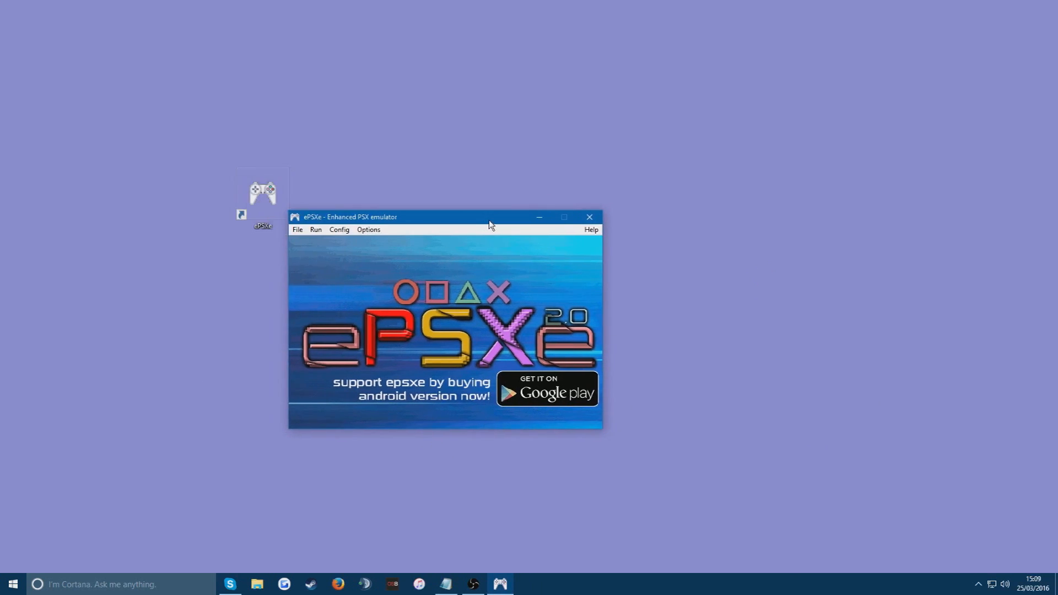